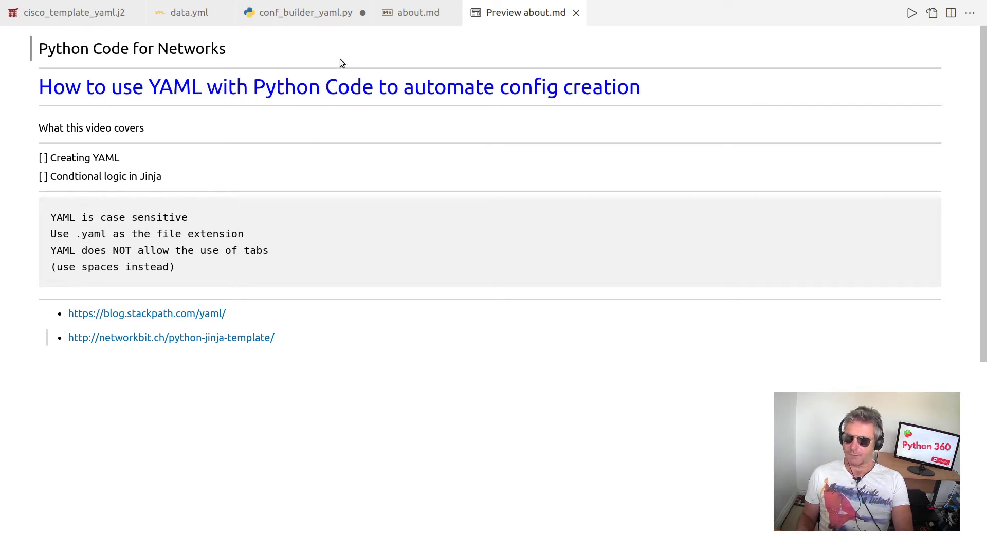
Show the about.md markdown source instead of its rendered preview.
click(418, 13)
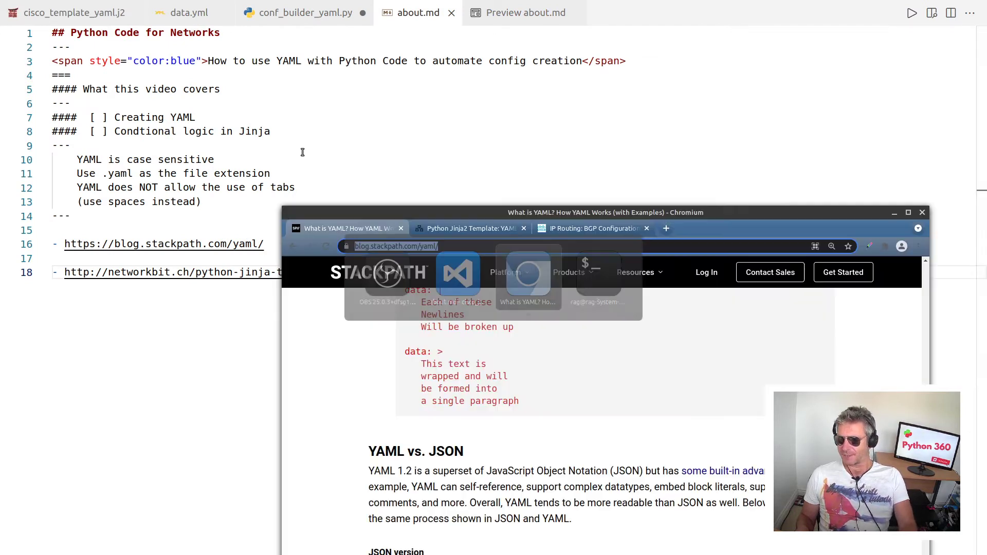
Bring the What is YAML? article full-size, highlight its definition sentence, and read to the scalars example.
click(908, 212)
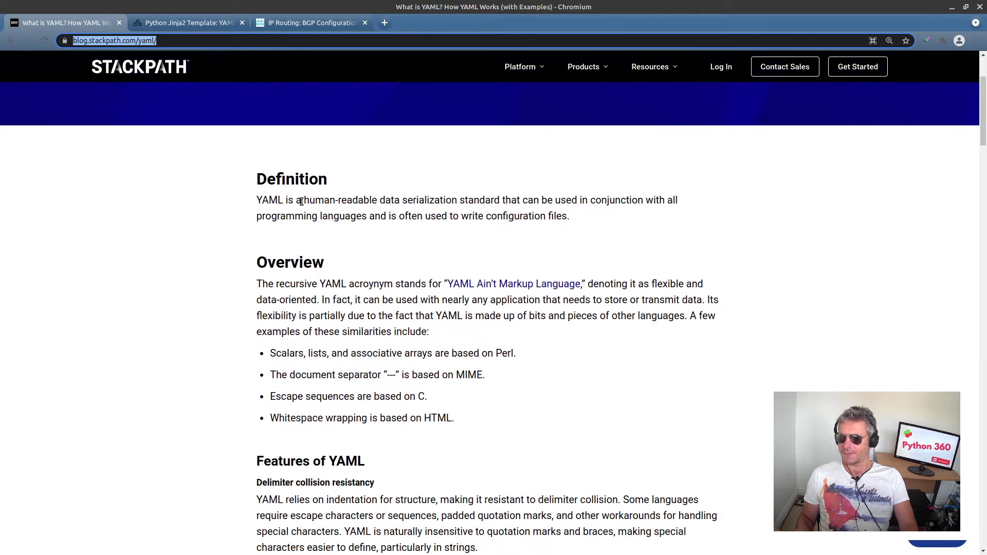
double_click(344, 199)
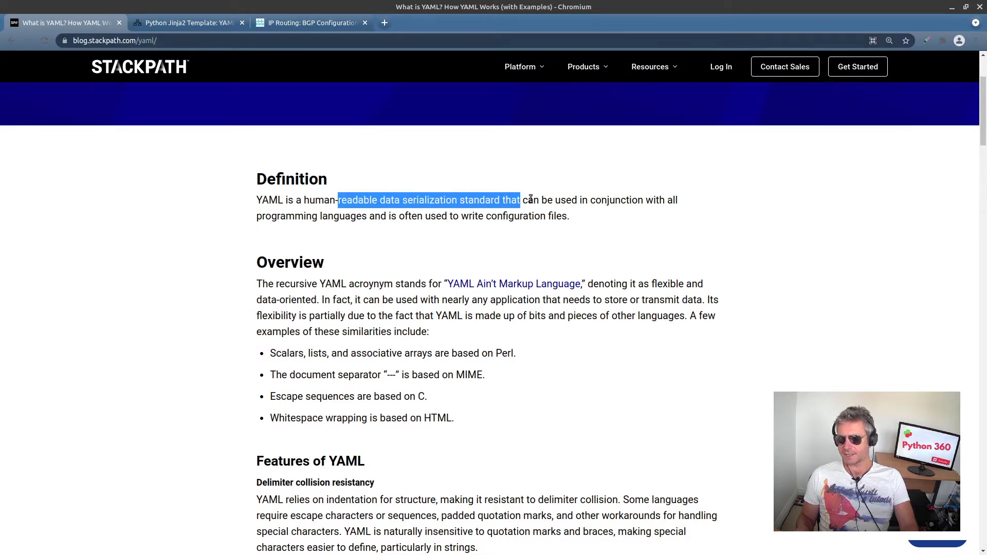
drag(519, 199, 306, 216)
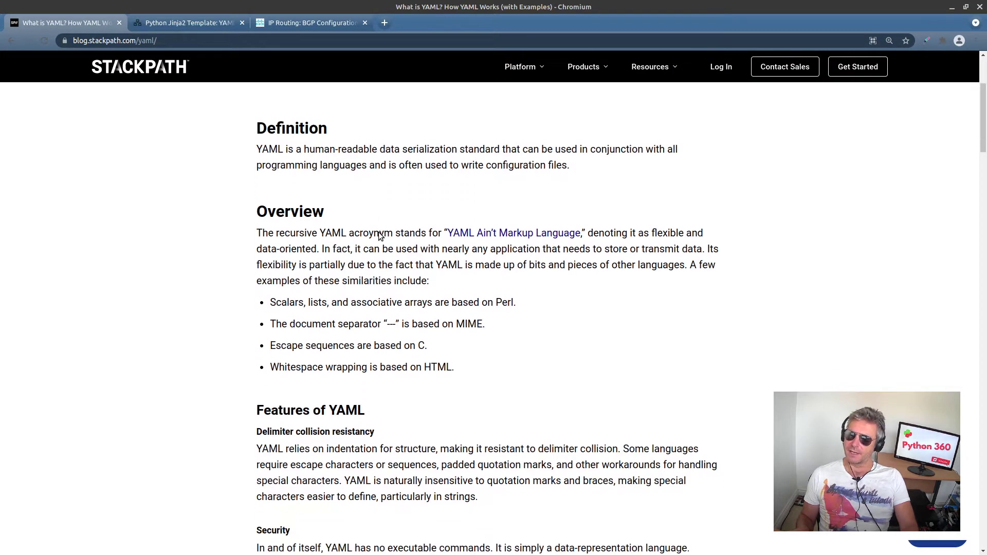
scroll(down, 3)
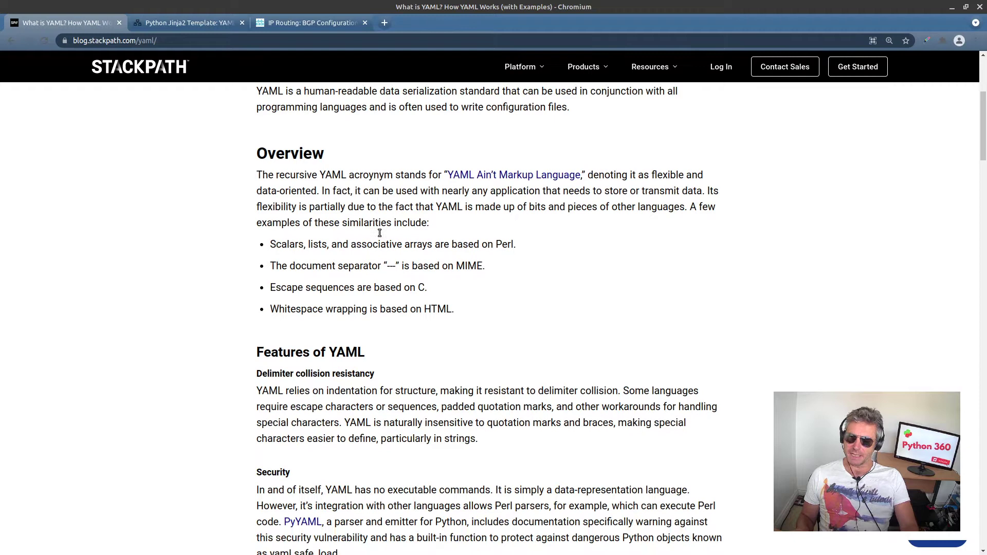
scroll(down, 3)
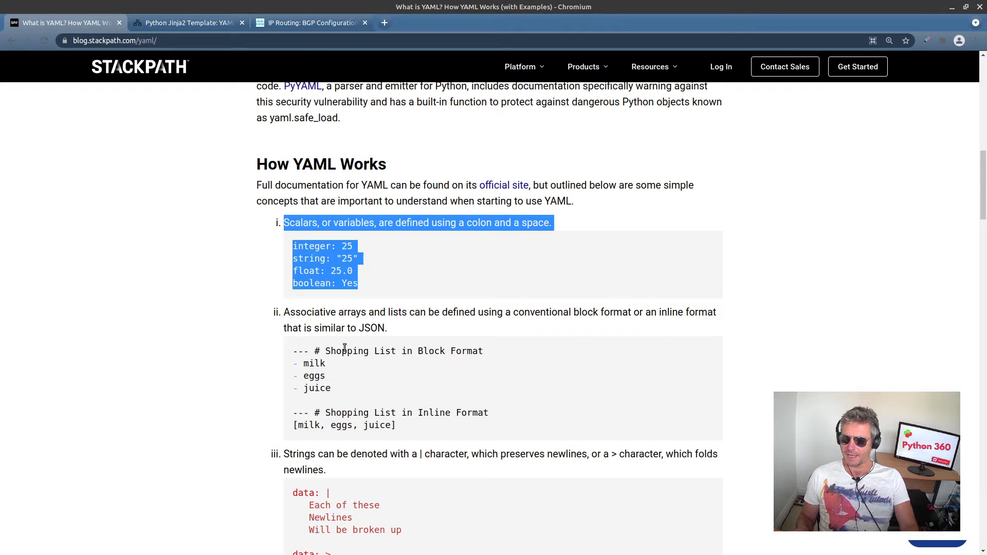
click(299, 299)
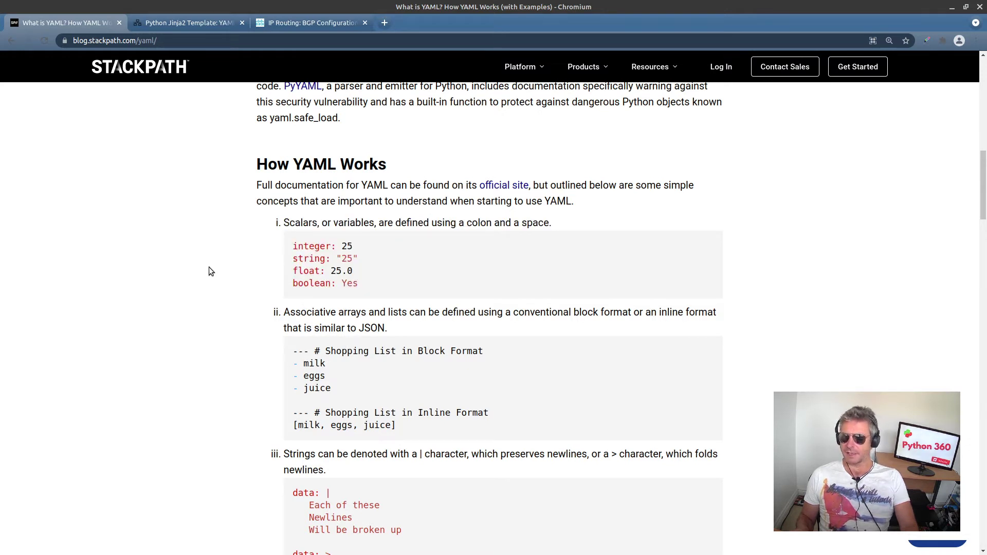
Read on through lists, multiline strings and the JSON comparison to the Ansible playbook example.
scroll(down, 3)
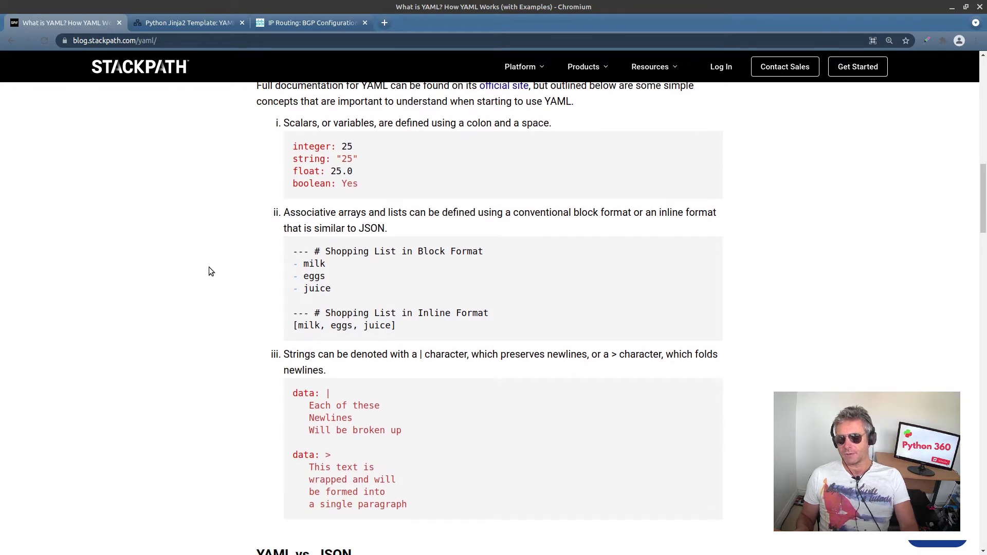
scroll(down, 3)
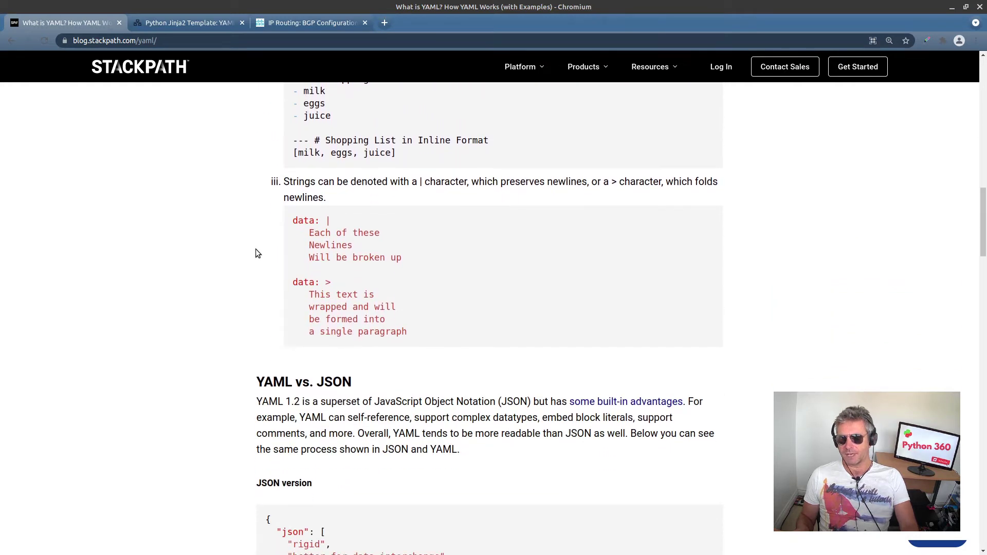
scroll(down, 3)
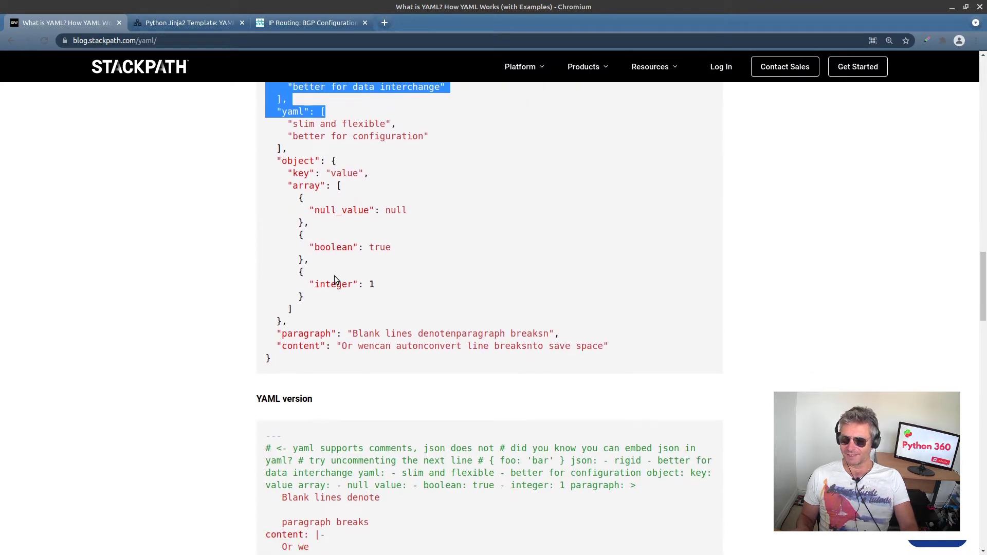
scroll(down, 3)
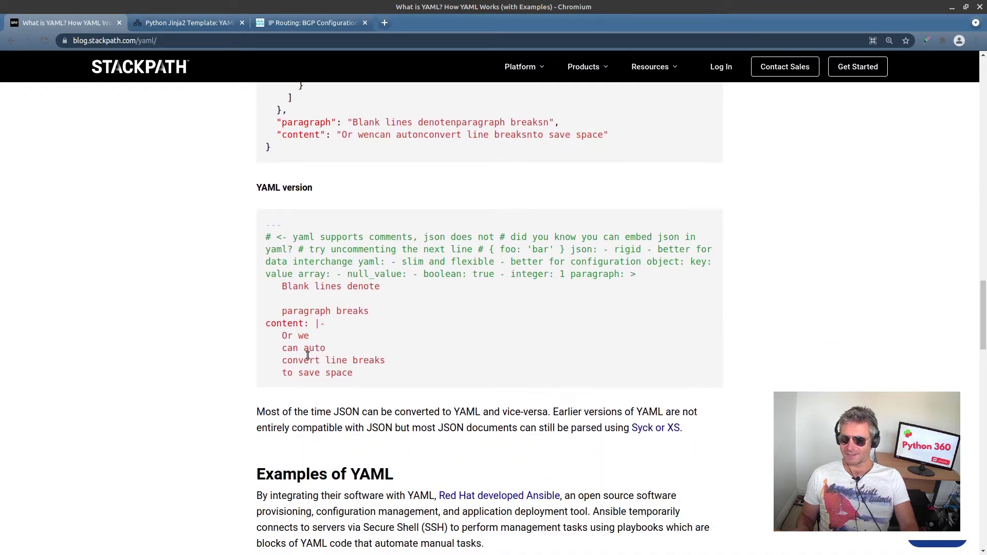
mouse_move(299, 357)
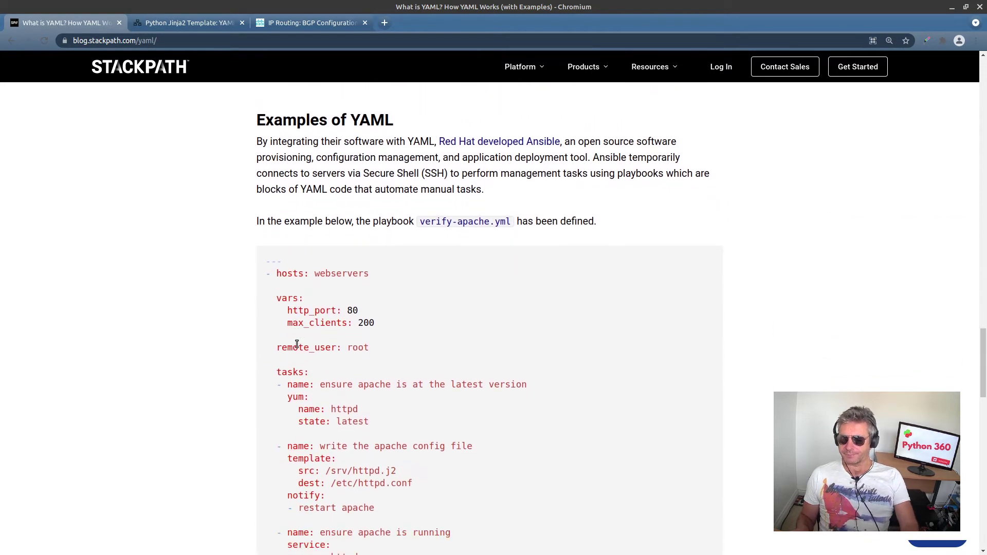
scroll(down, 3)
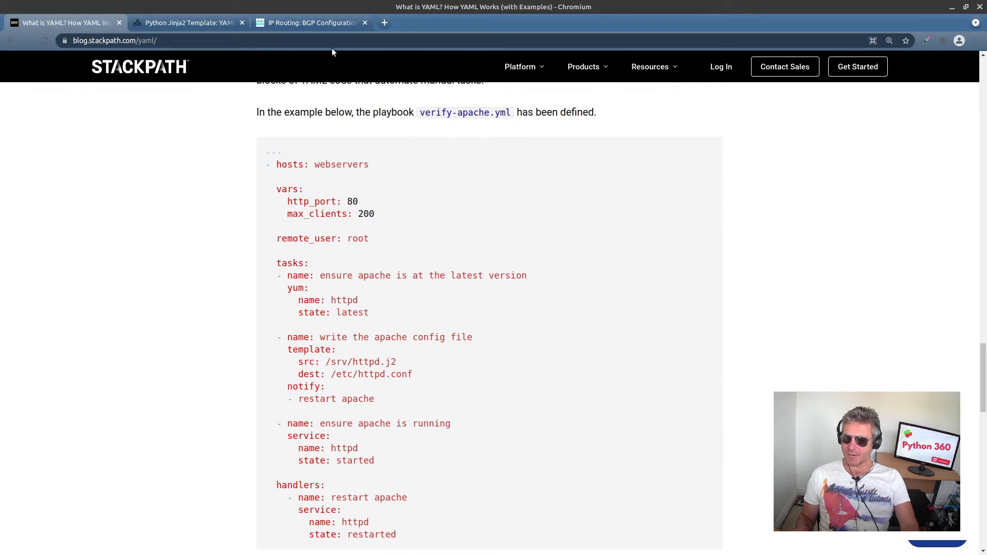
mouse_move(63, 23)
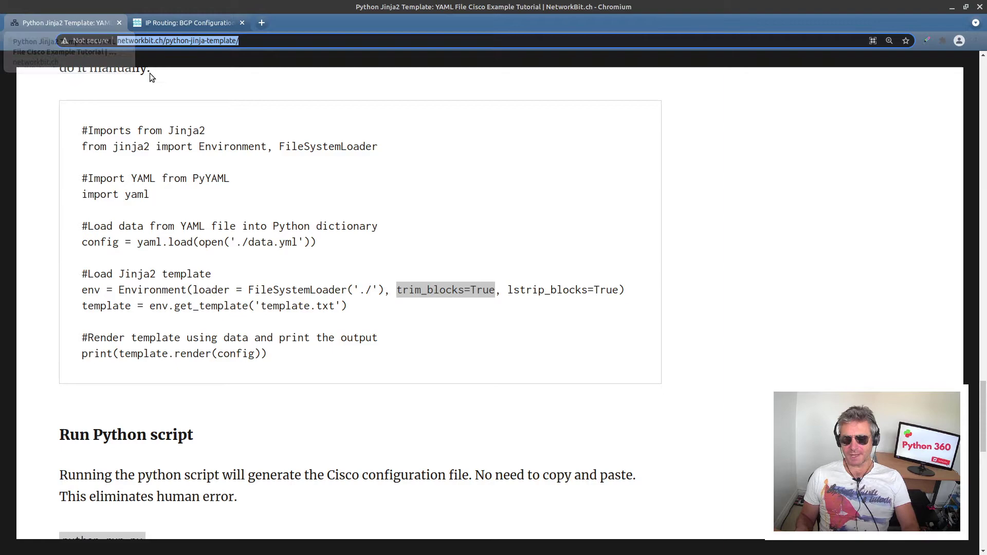
Read down through the Python Jinja2 template tutorial, picking out a word along the way.
scroll(down, 3)
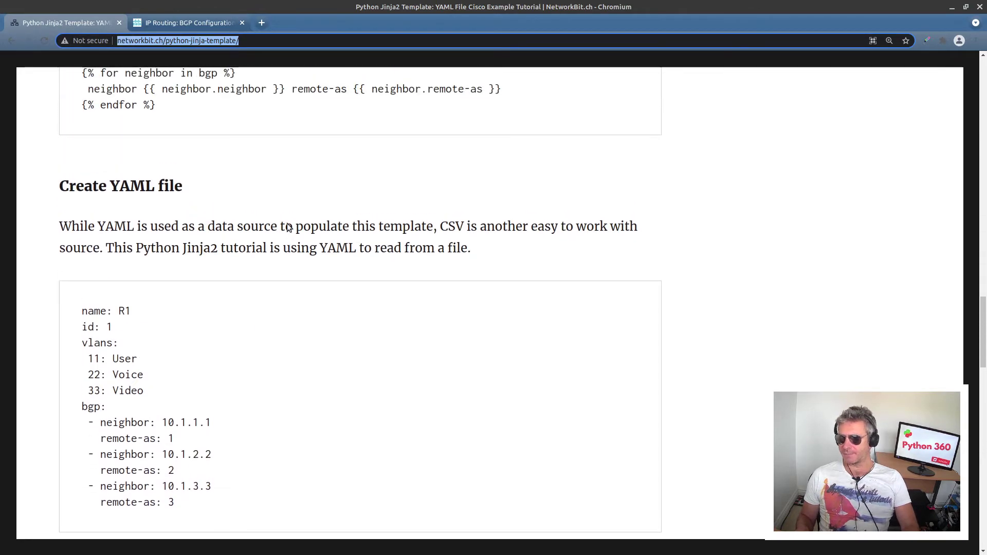
scroll(up, 3)
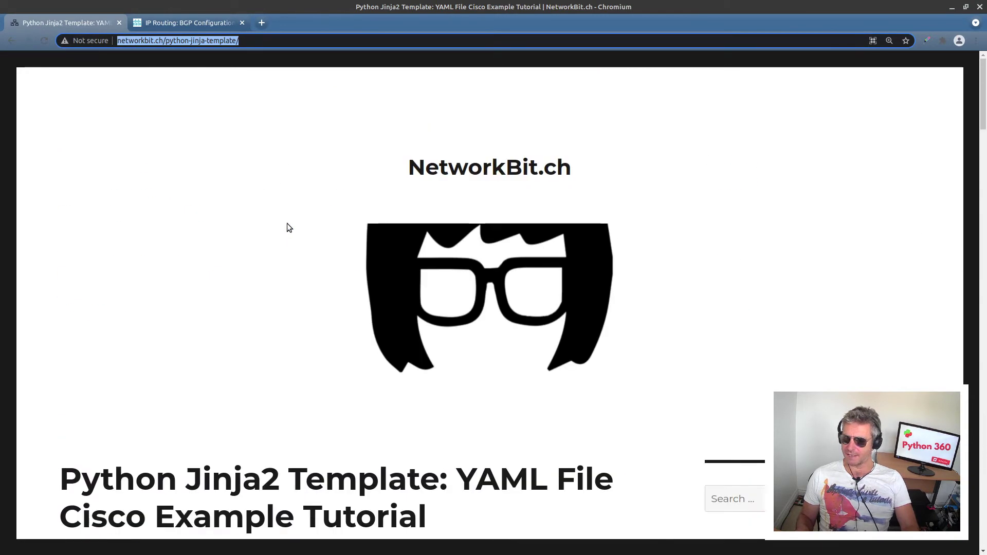
scroll(down, 3)
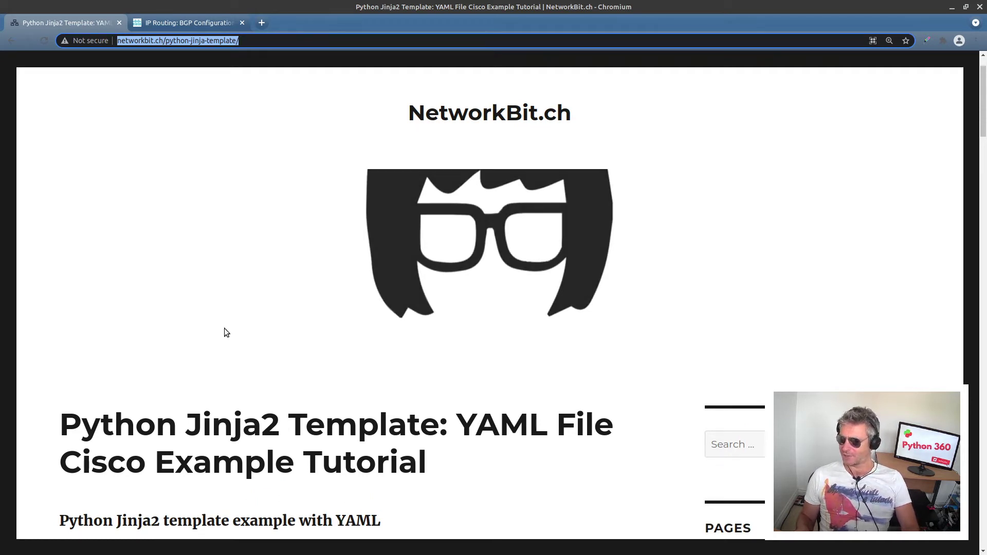
mouse_move(459, 457)
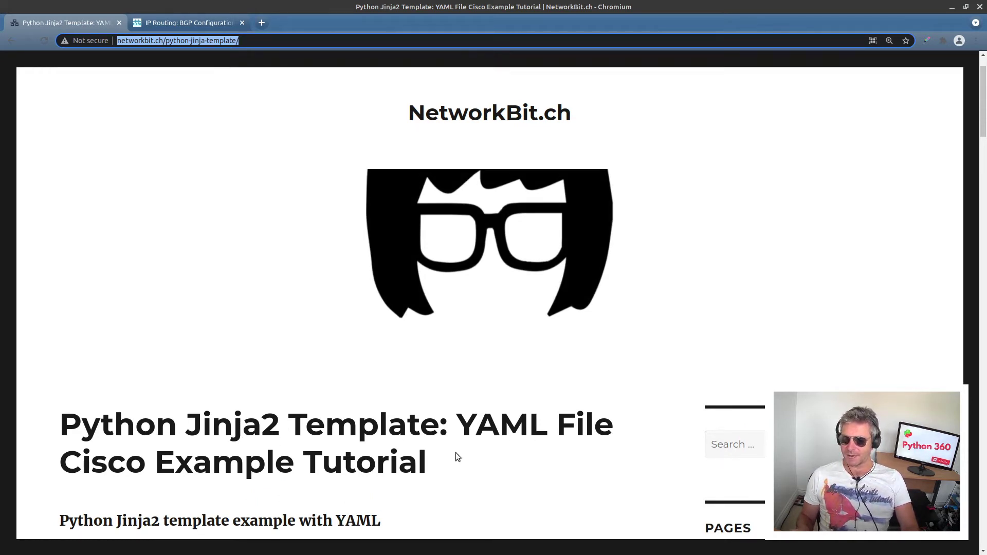
scroll(down, 3)
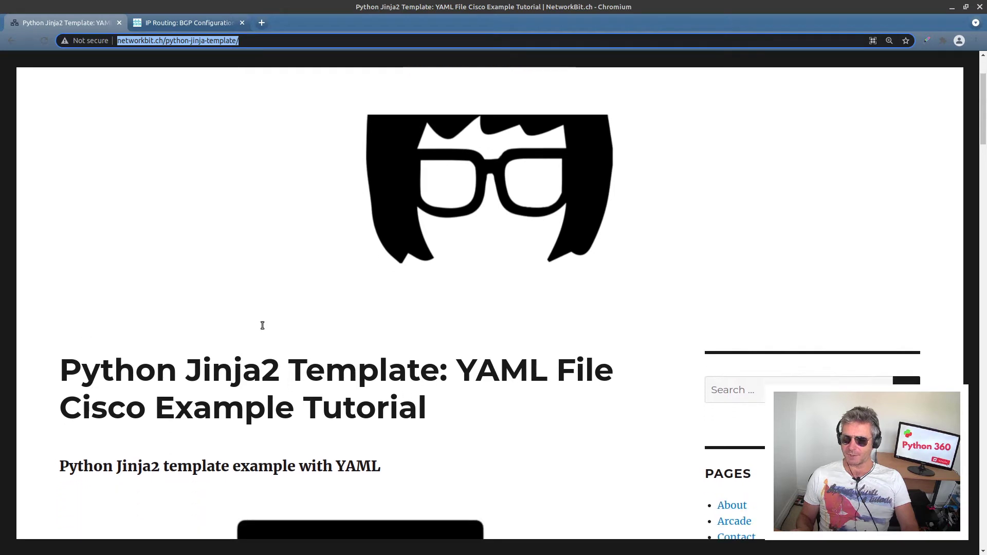
scroll(down, 3)
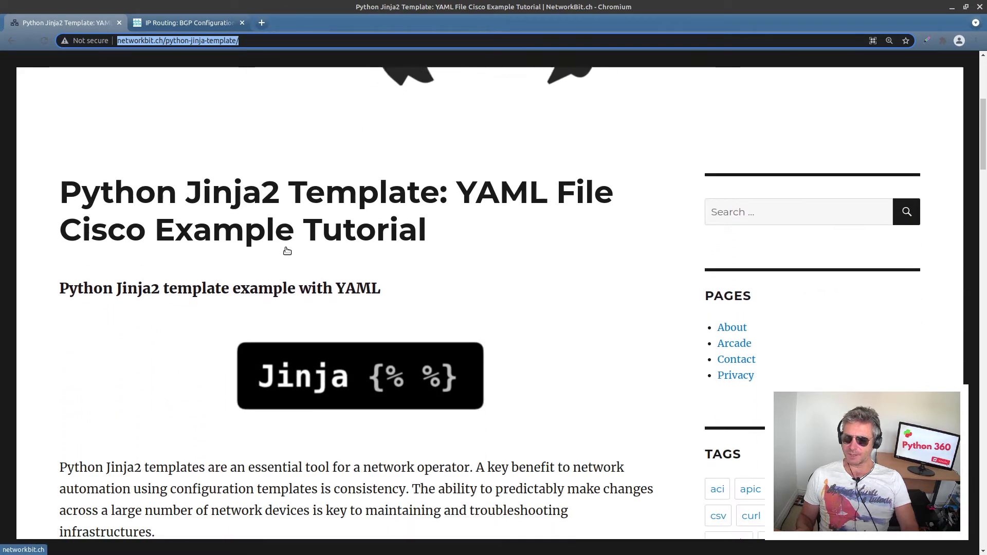
scroll(down, 3)
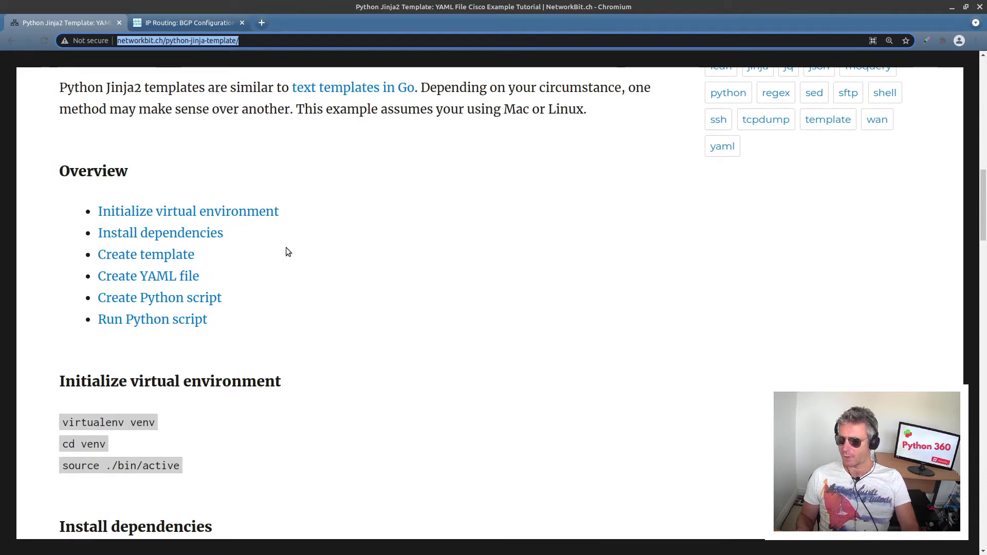
scroll(down, 3)
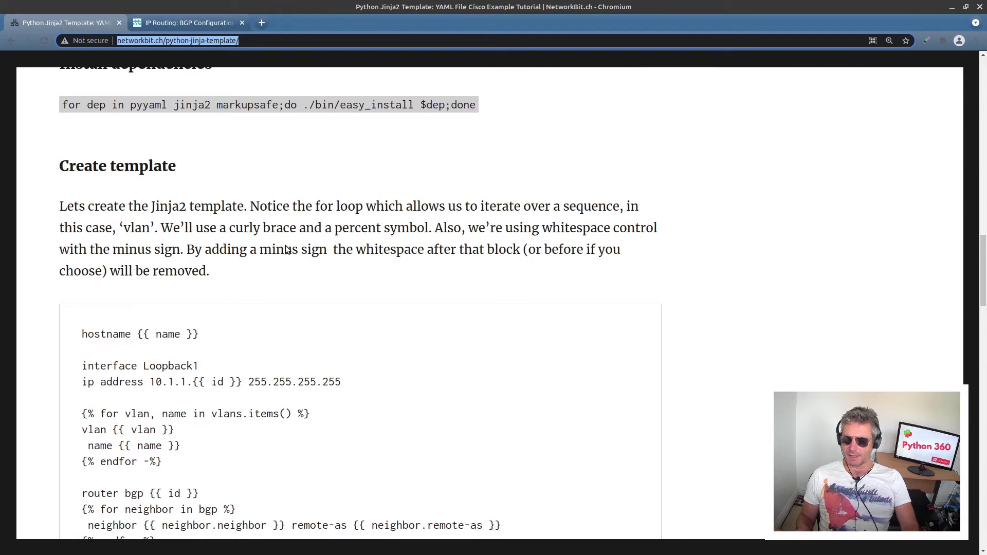
scroll(down, 3)
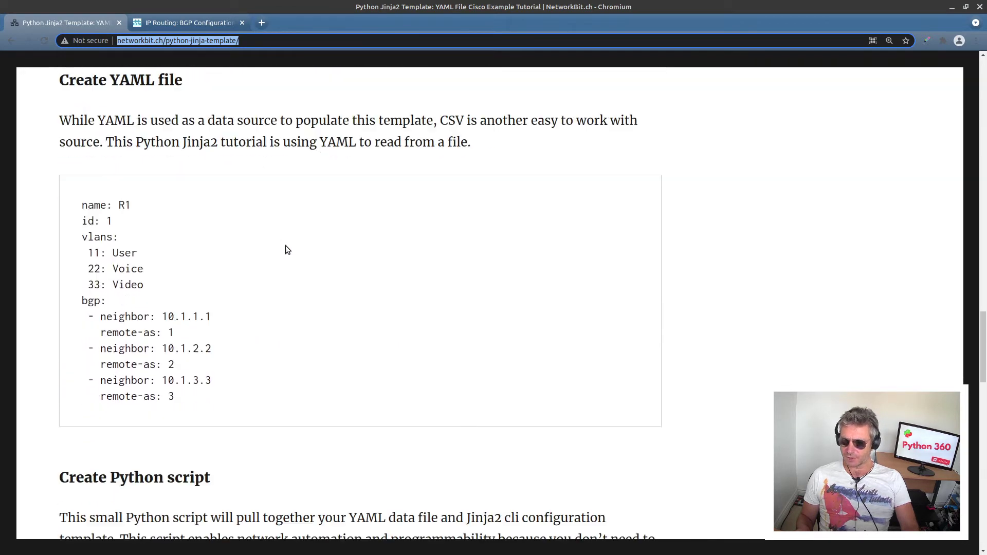
scroll(down, 3)
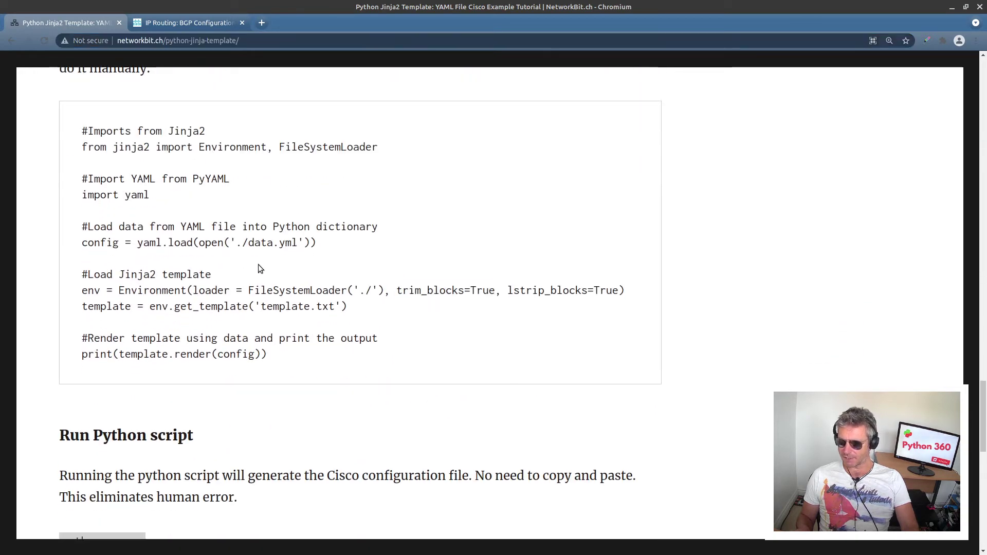
double_click(180, 243)
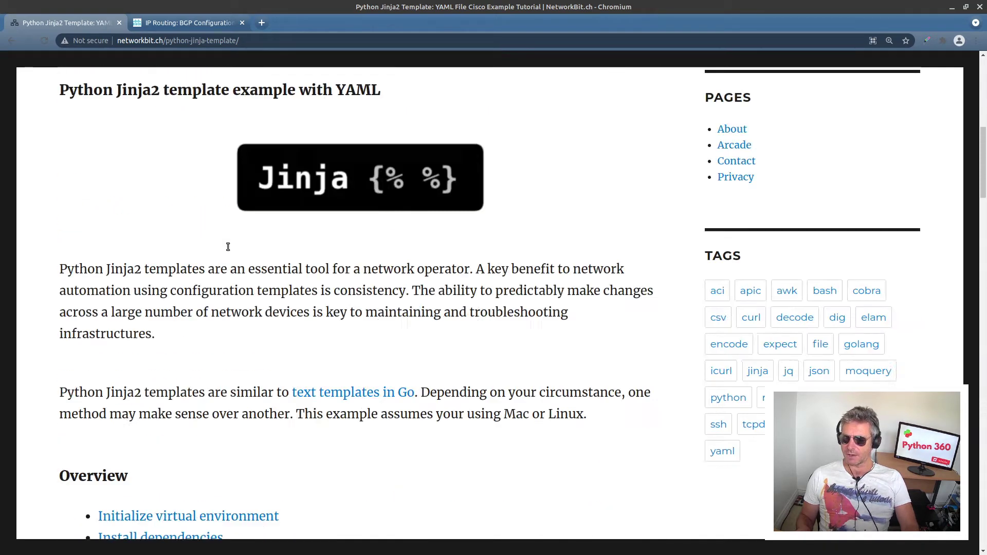
Finish the tutorial to its end and minimize Chromium to return to the about.md notes.
scroll(down, 3)
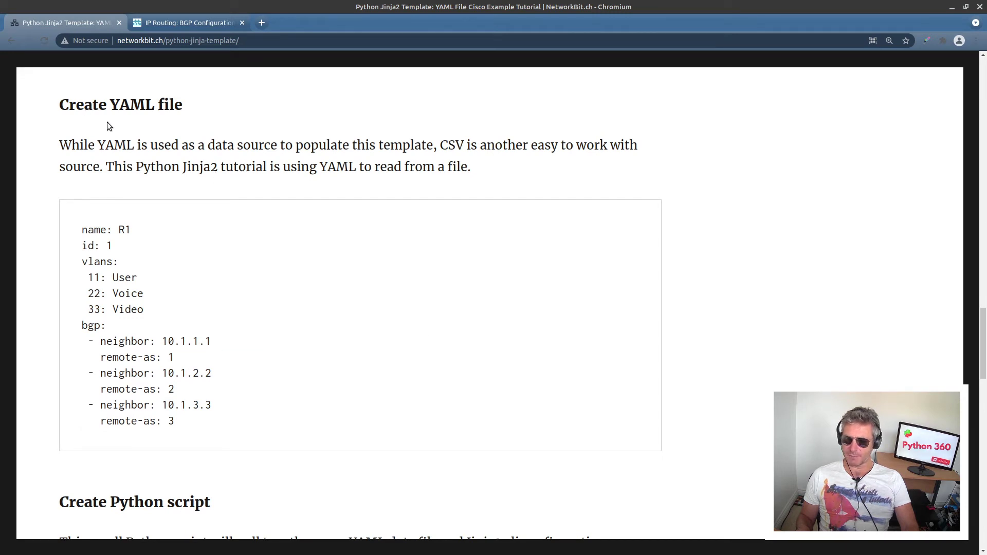
scroll(down, 3)
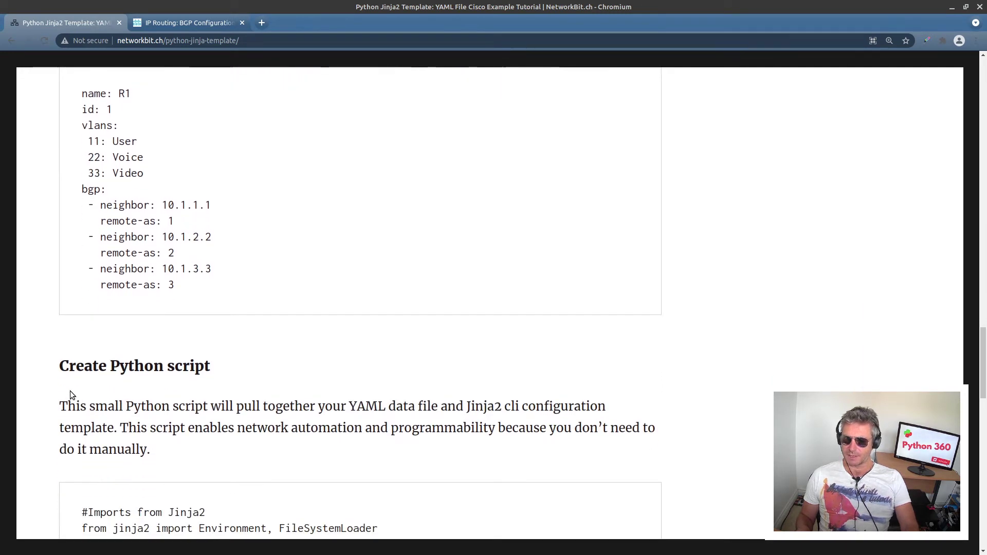
scroll(down, 3)
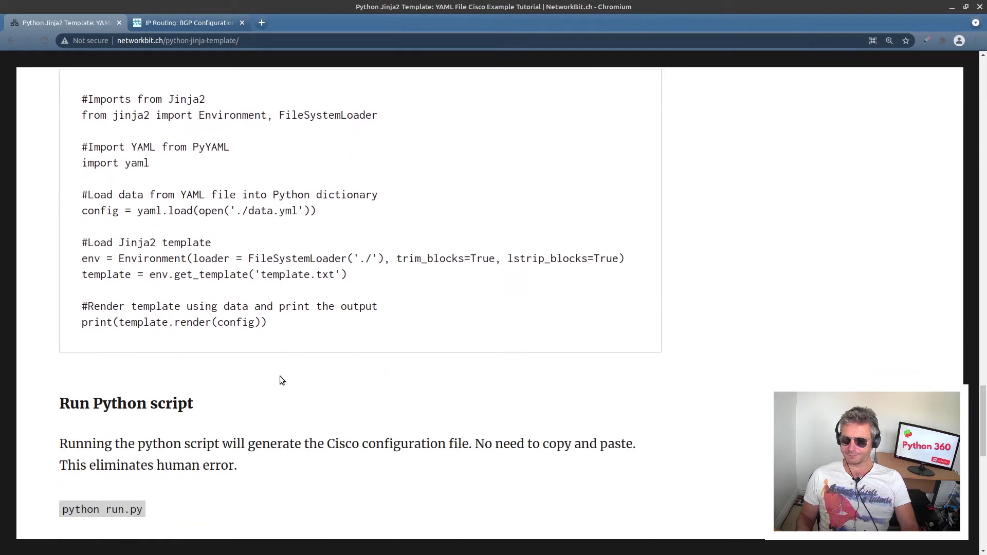
scroll(down, 3)
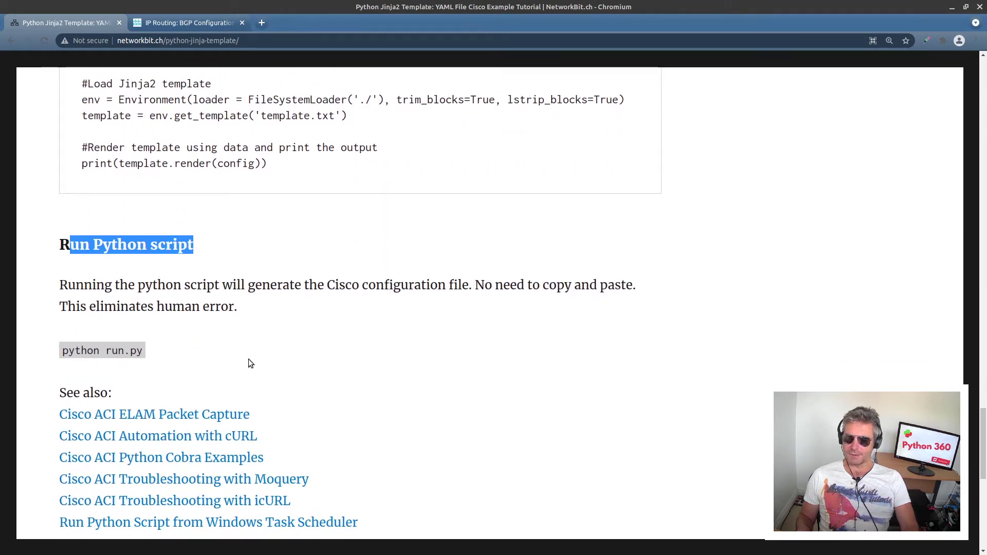
scroll(down, 3)
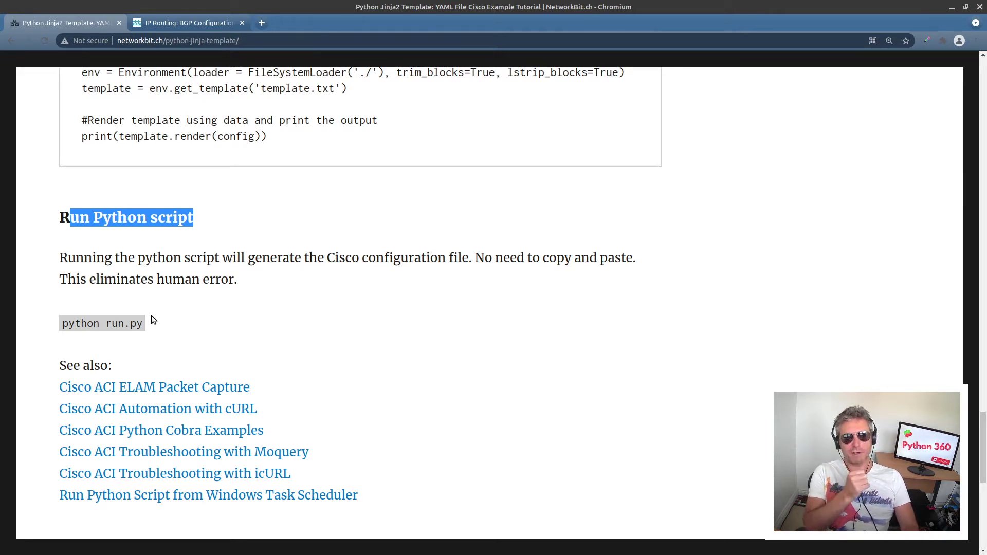
mouse_move(341, 244)
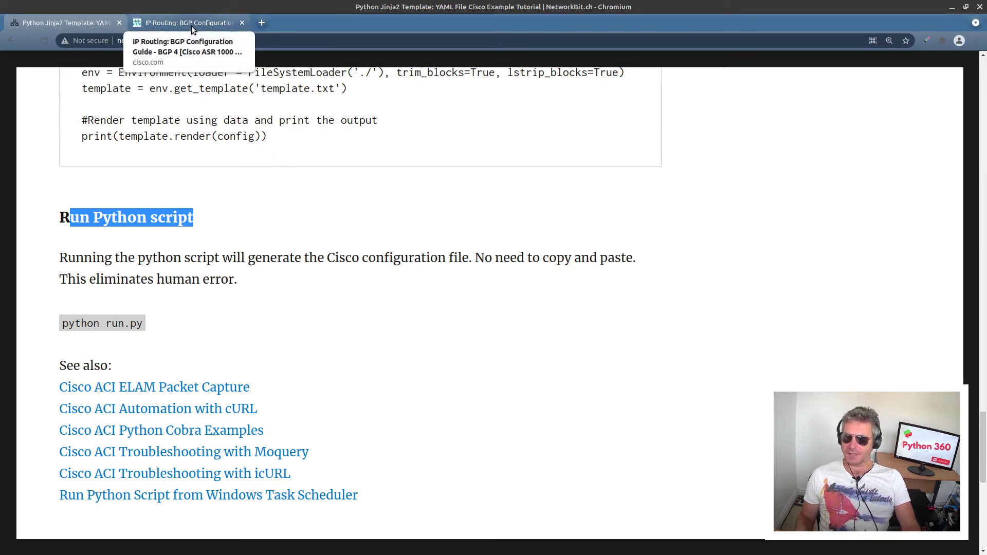
click(63, 23)
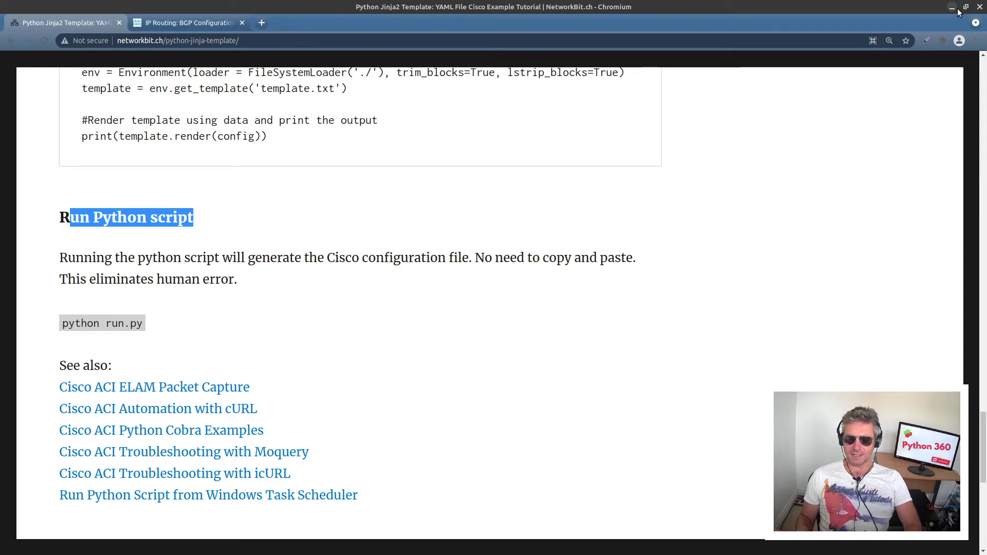
click(186, 23)
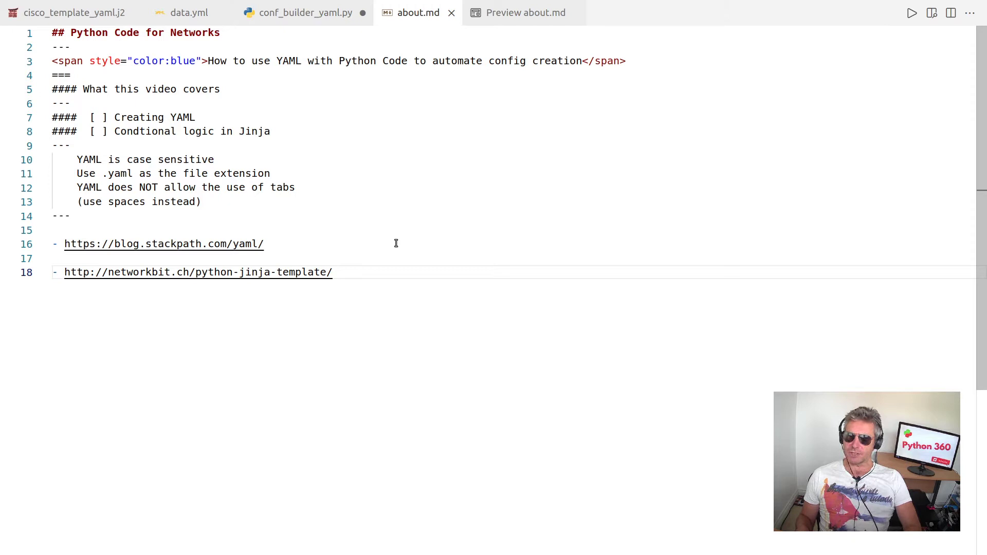
mouse_move(394, 243)
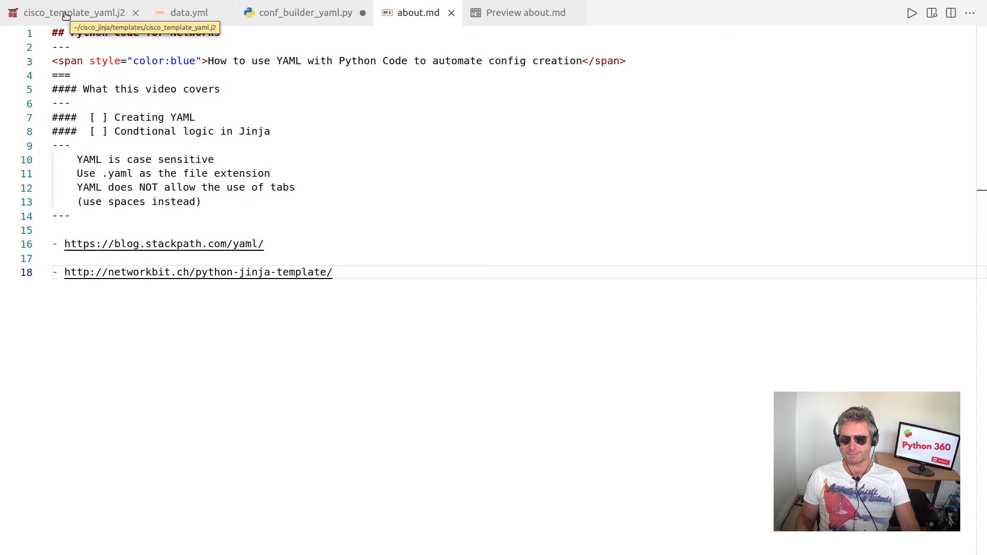
Review data.yml and conf_builder_yaml.py, then bring up the cisco_template_yaml.j2 template.
click(188, 12)
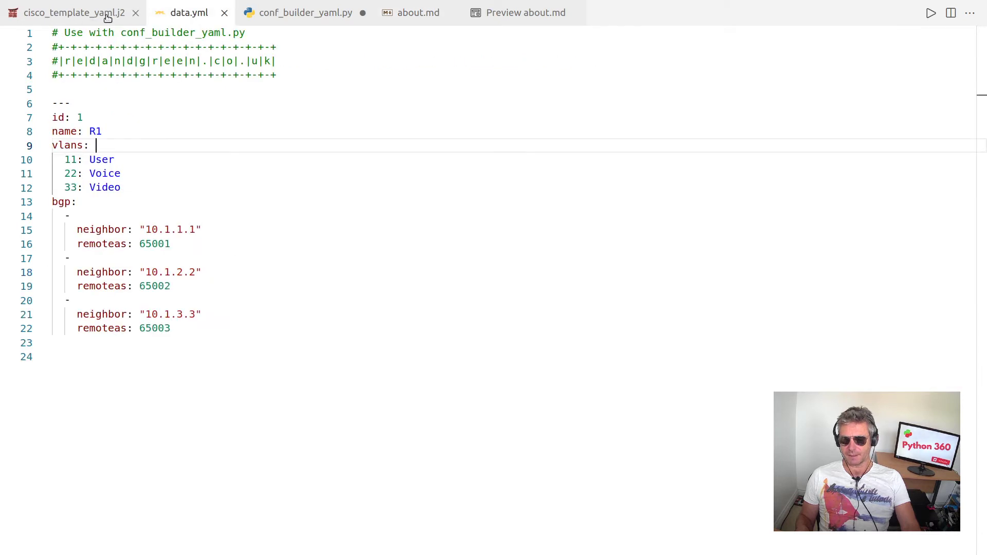
click(304, 12)
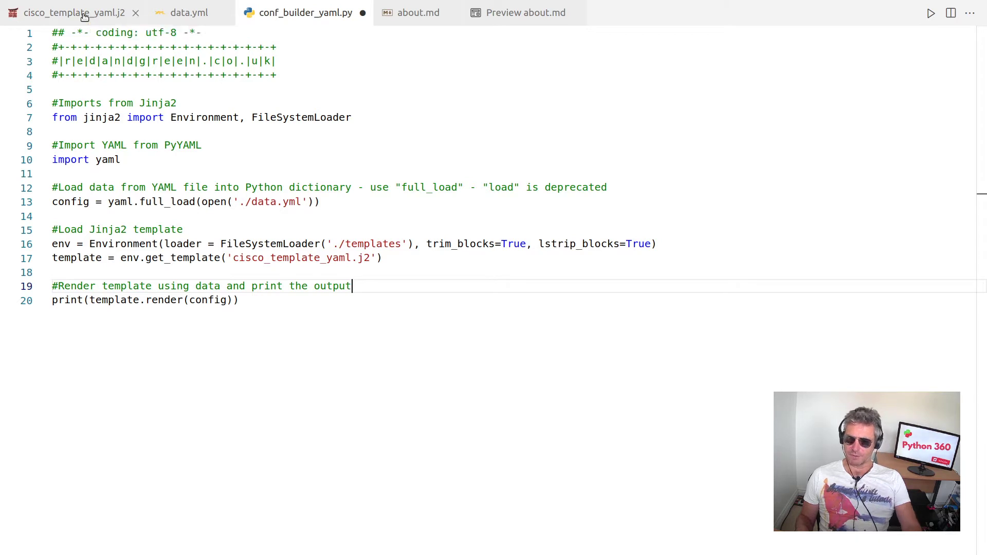
click(74, 12)
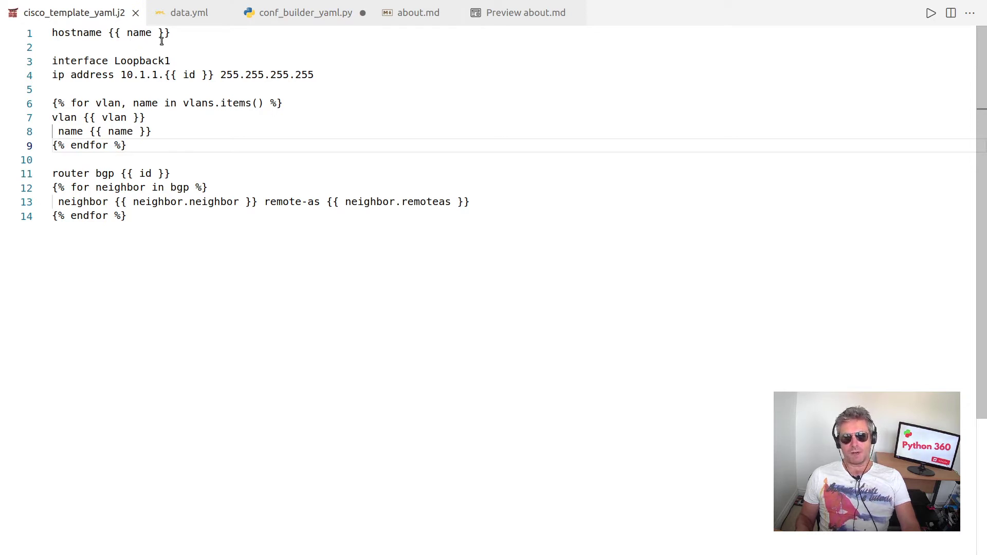
triple_click(110, 33)
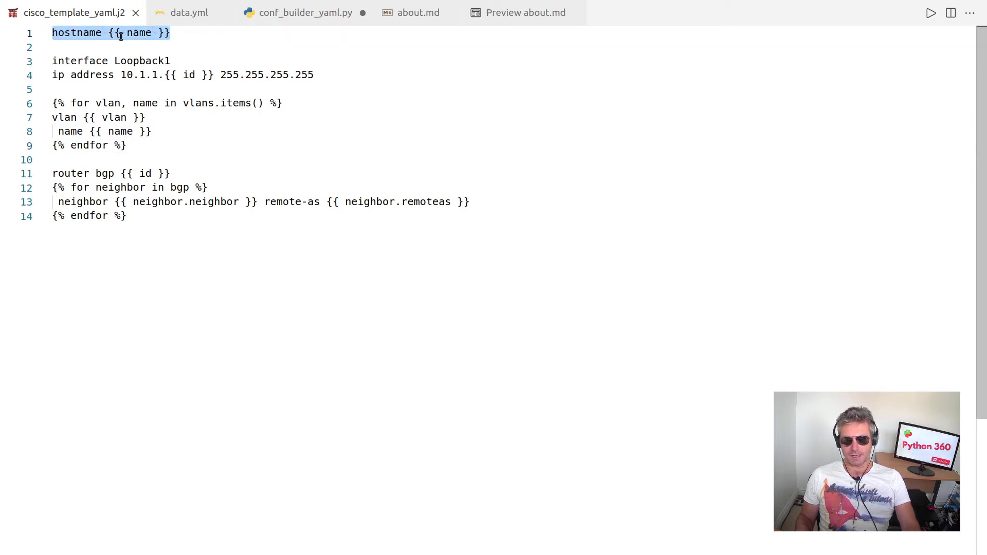
click(126, 33)
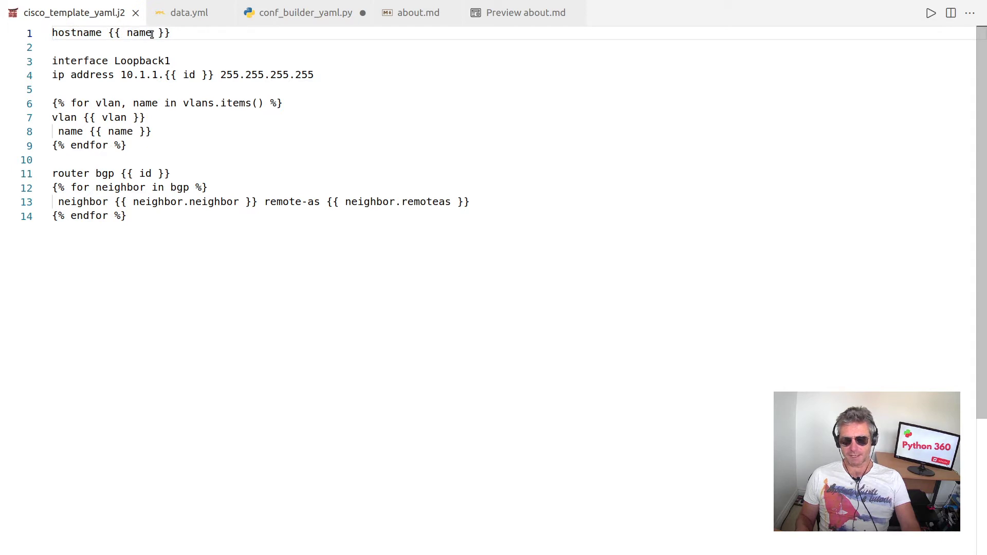
double_click(138, 33)
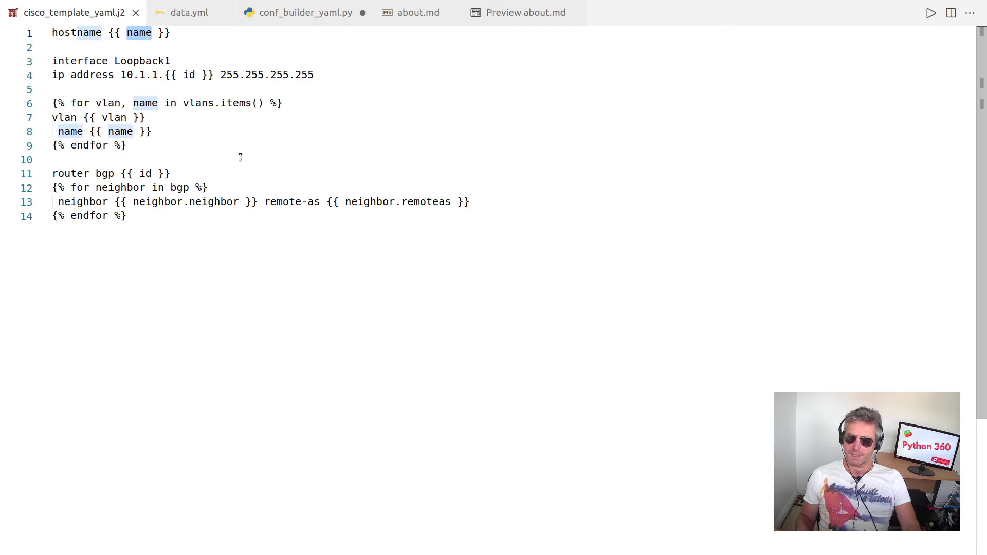
mouse_move(241, 209)
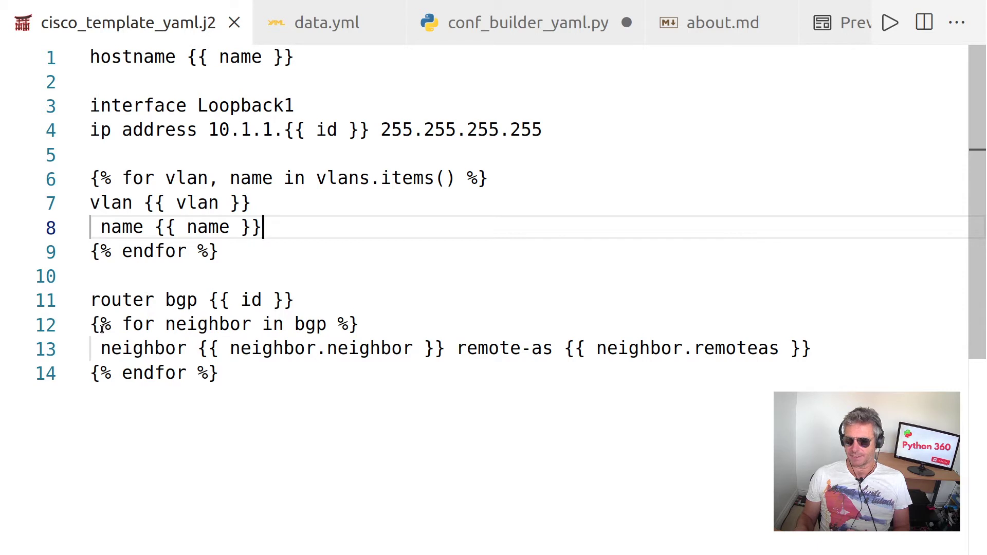
mouse_move(99, 324)
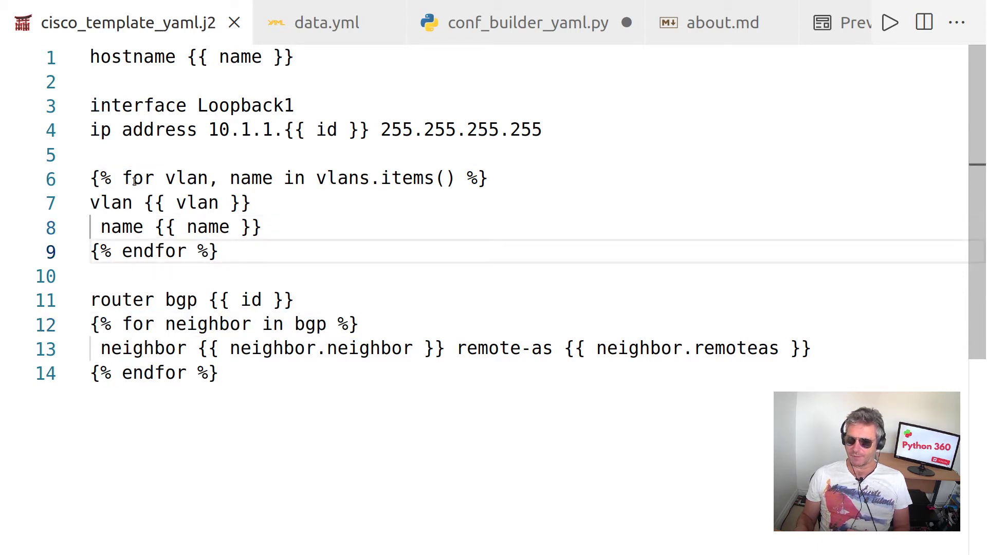
double_click(151, 251)
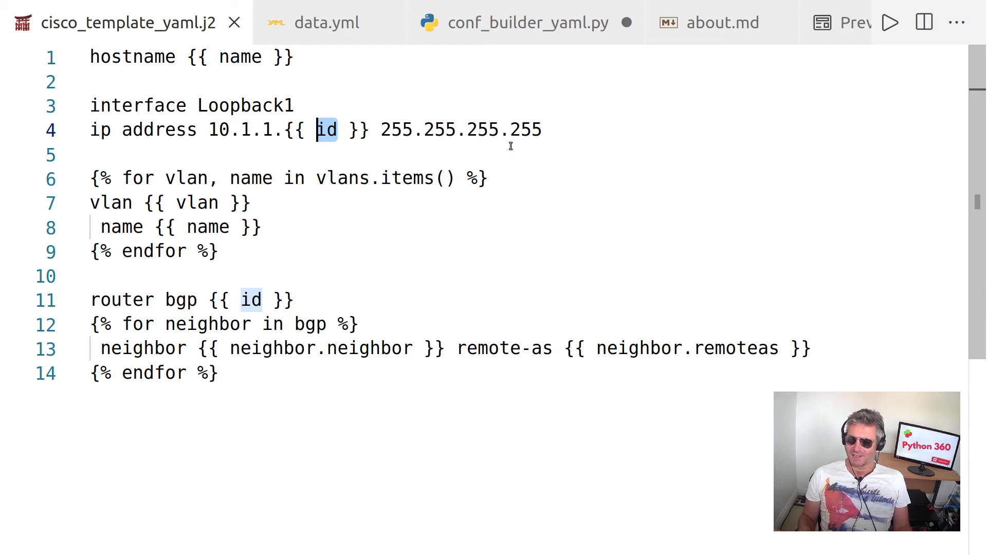
mouse_move(163, 178)
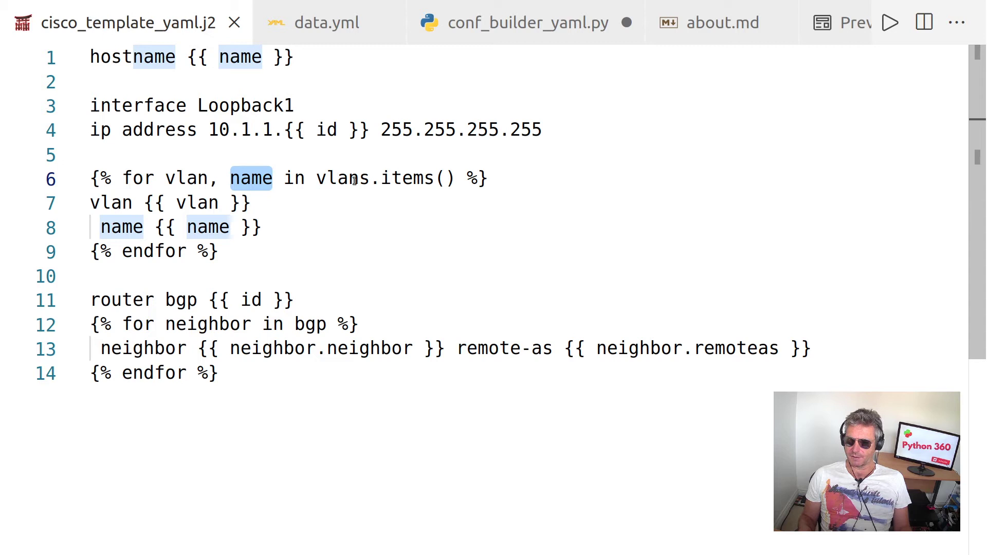
double_click(407, 178)
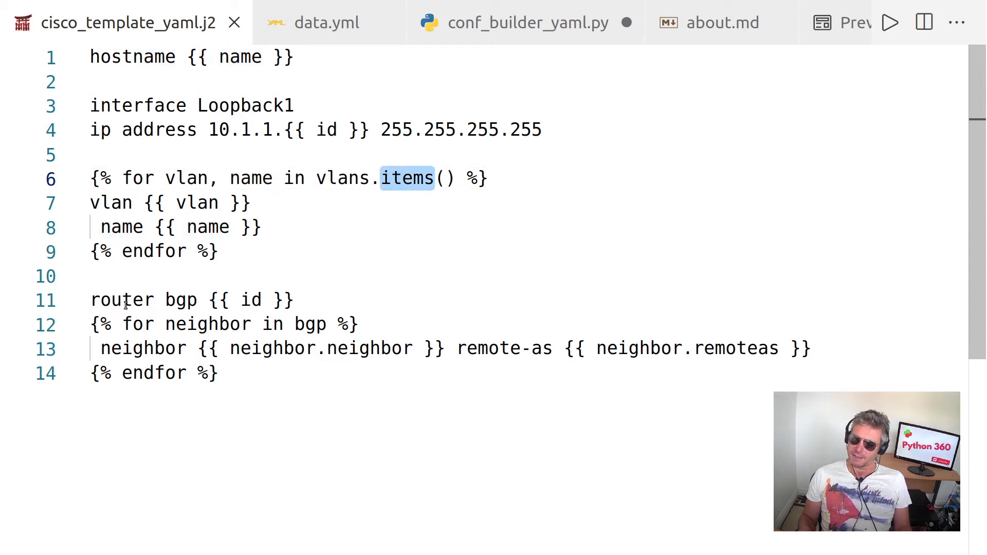
double_click(122, 299)
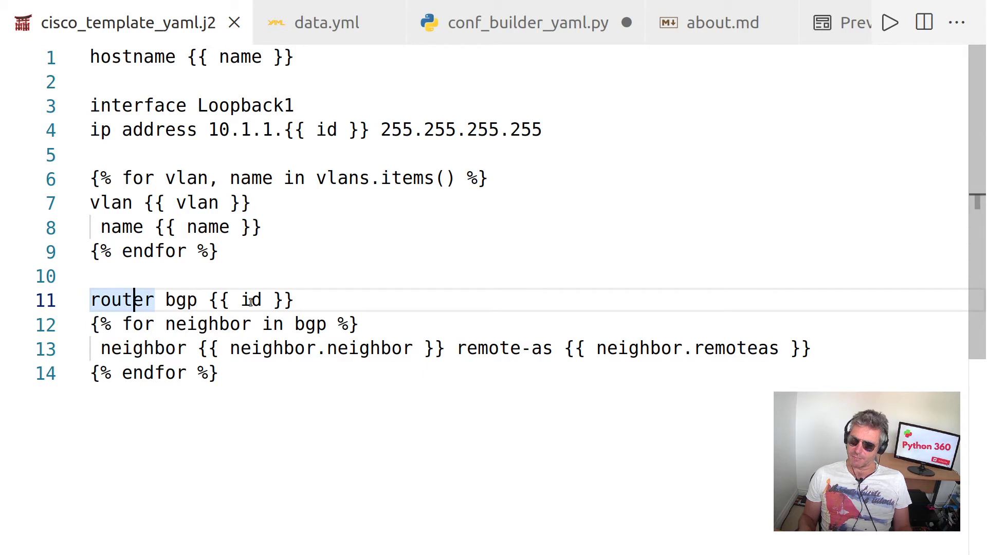
click(326, 129)
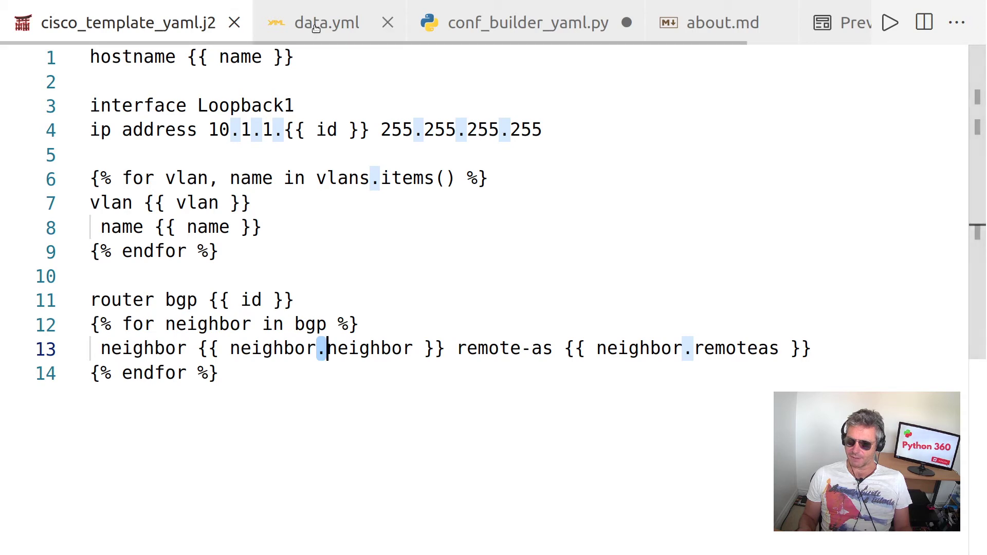
Highlight the remoteas keys and select the whole BGP neighbor list in data.yml.
click(327, 22)
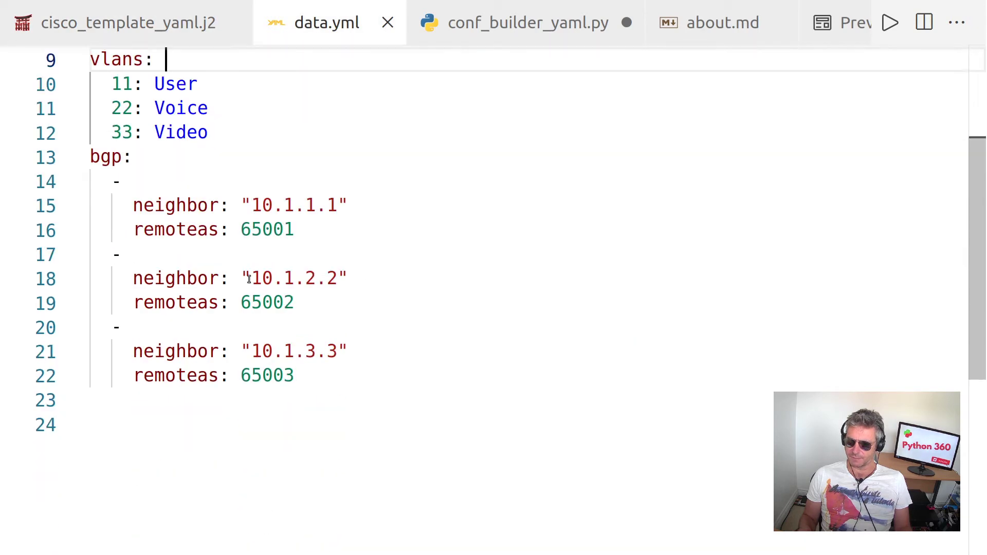
double_click(175, 229)
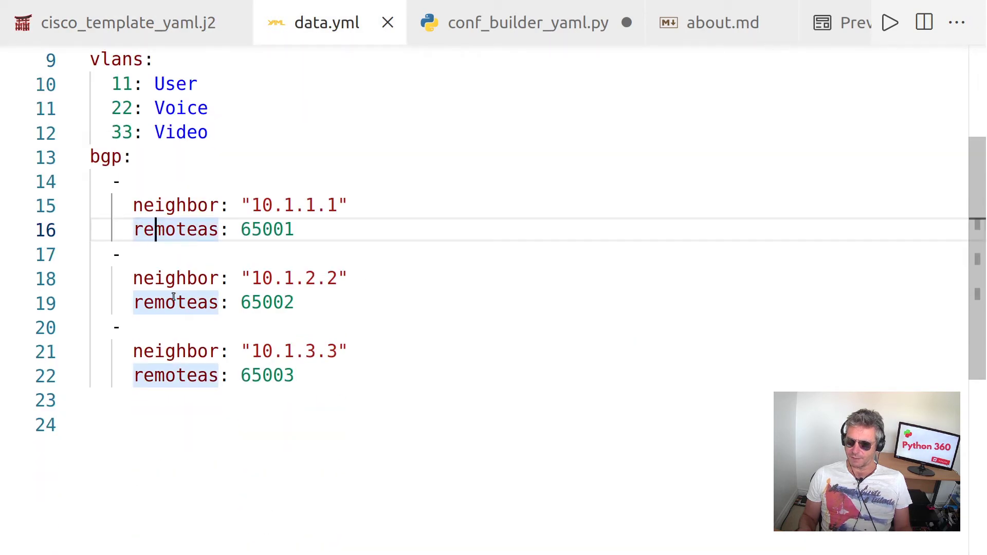
drag(154, 228, 125, 327)
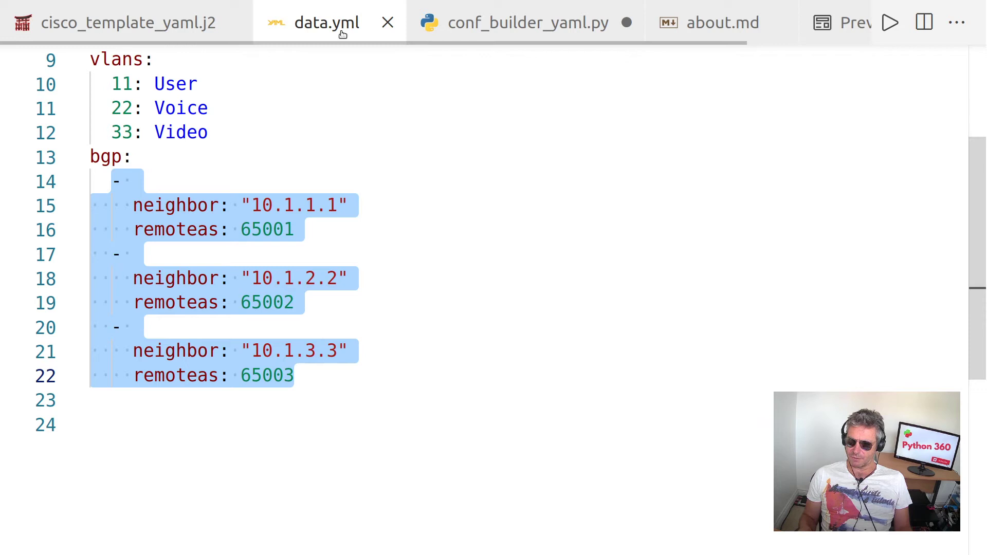
Check the template's remoteas reference in the neighbor loop, then bring up conf_builder_yaml.py.
click(129, 22)
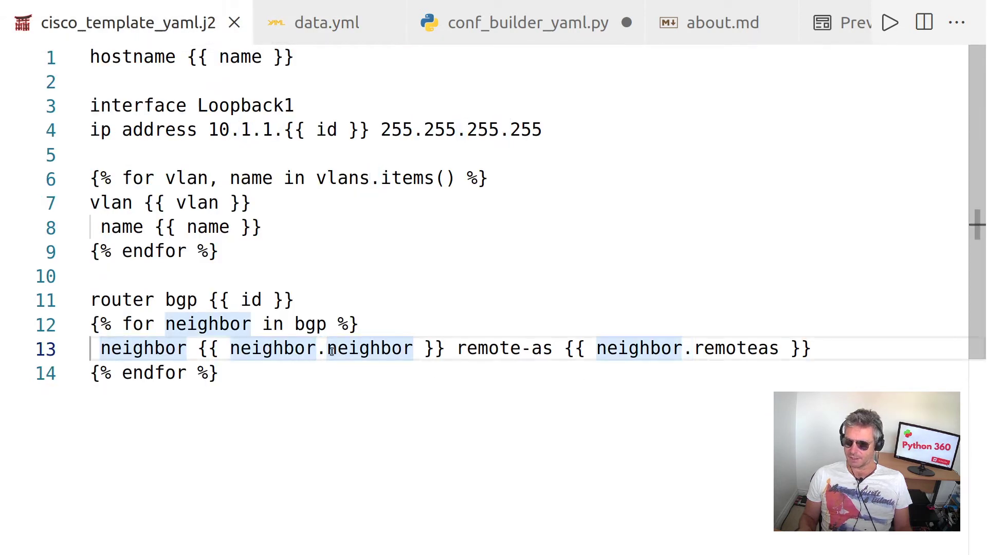
click(683, 348)
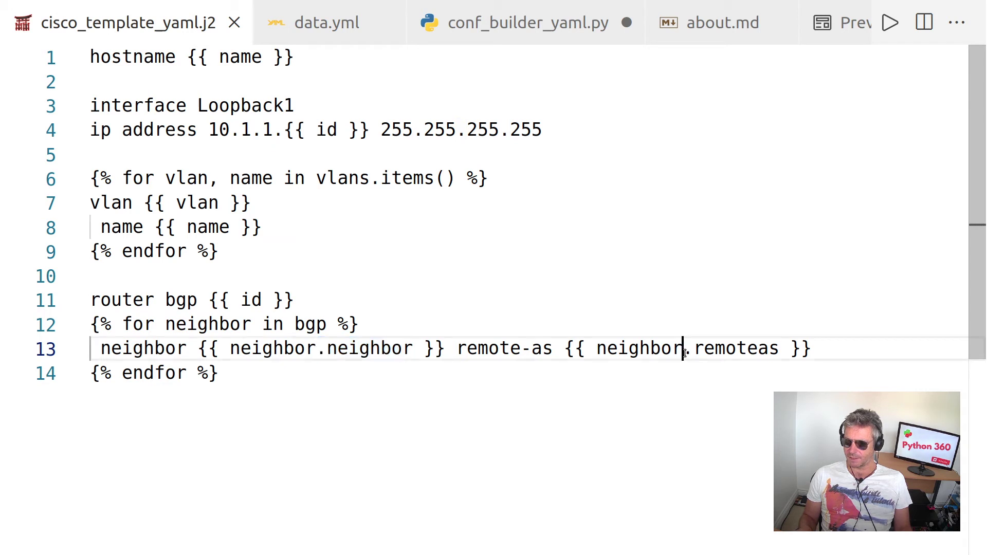
double_click(730, 349)
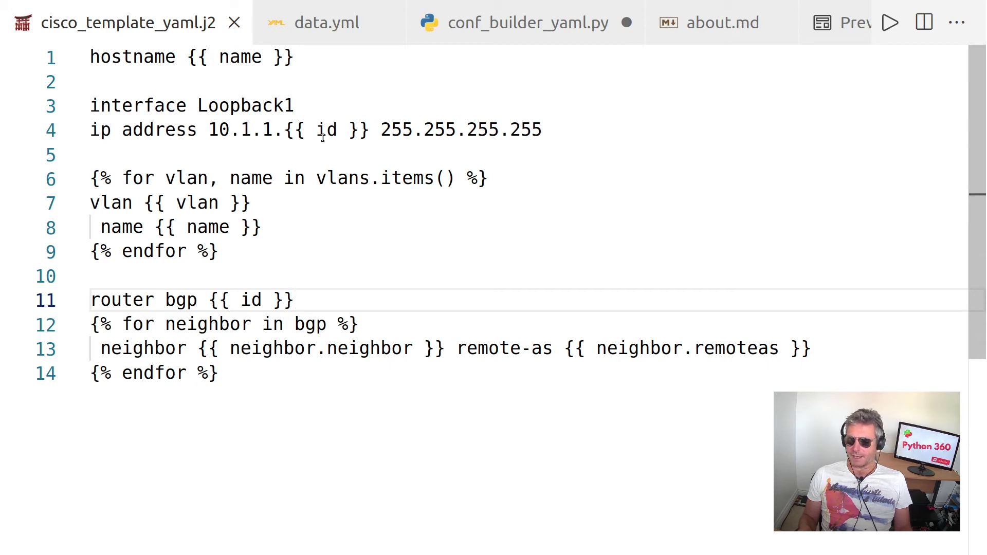
mouse_move(510, 24)
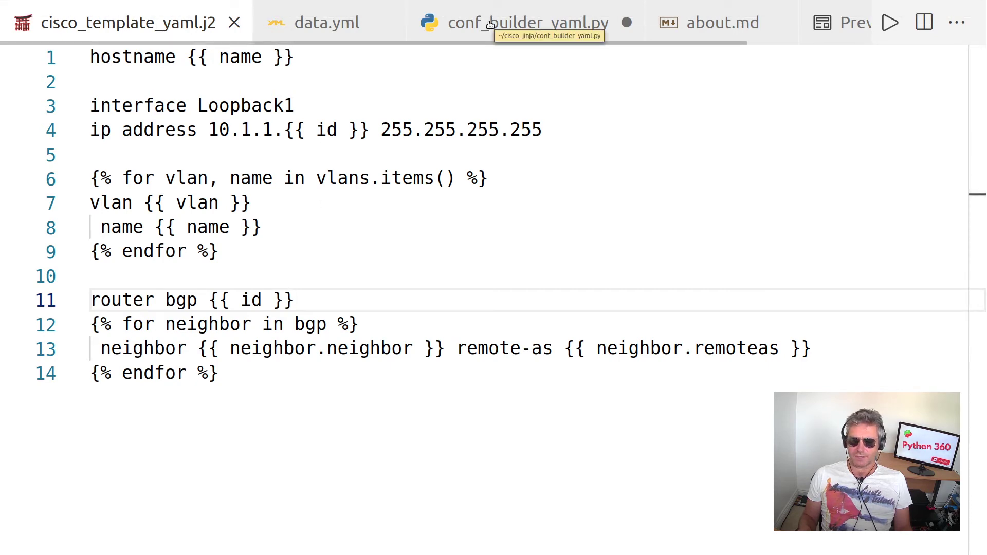
click(528, 23)
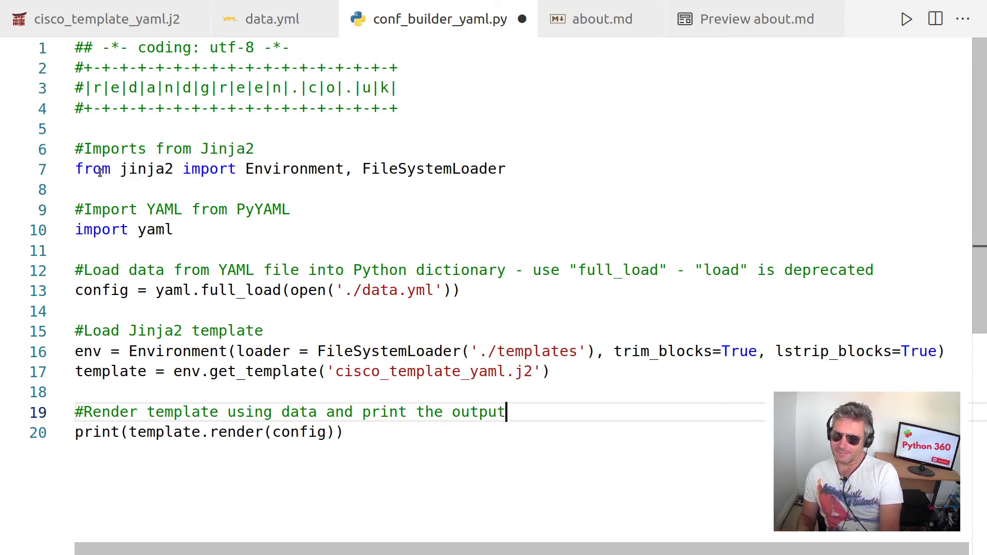
Highlight the Jinja2 import, glance at the template and data.yml, and return to the builder script.
double_click(441, 169)
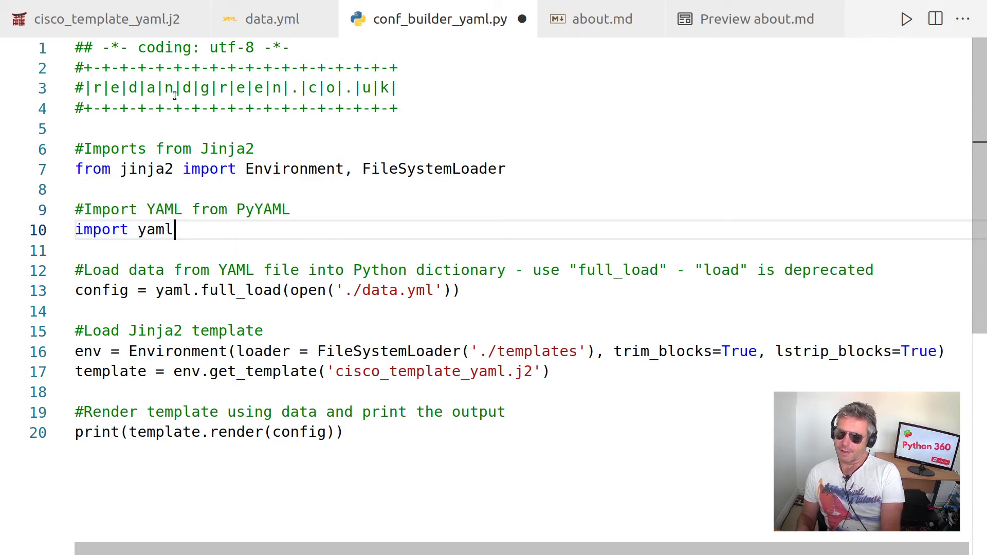
mouse_move(467, 452)
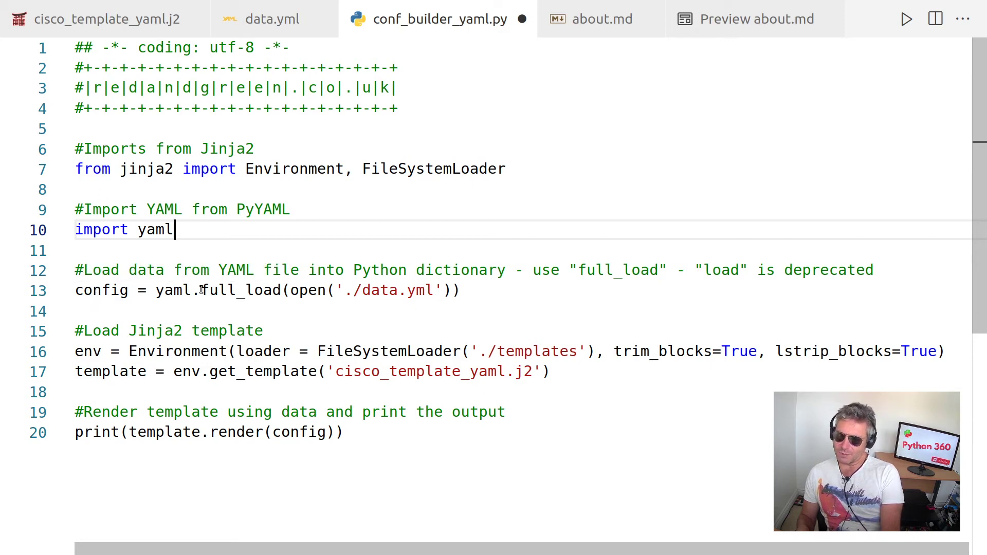
mouse_move(242, 290)
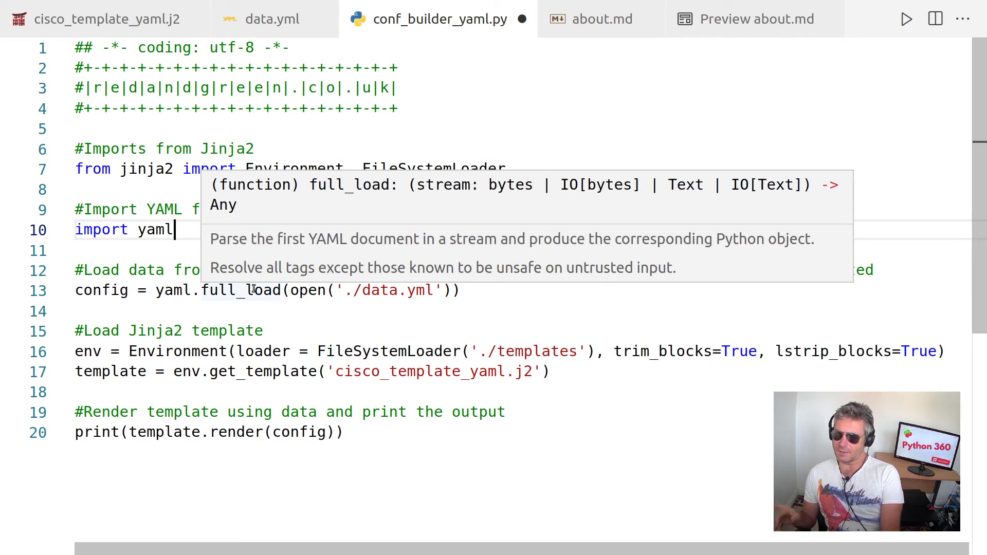
mouse_move(406, 324)
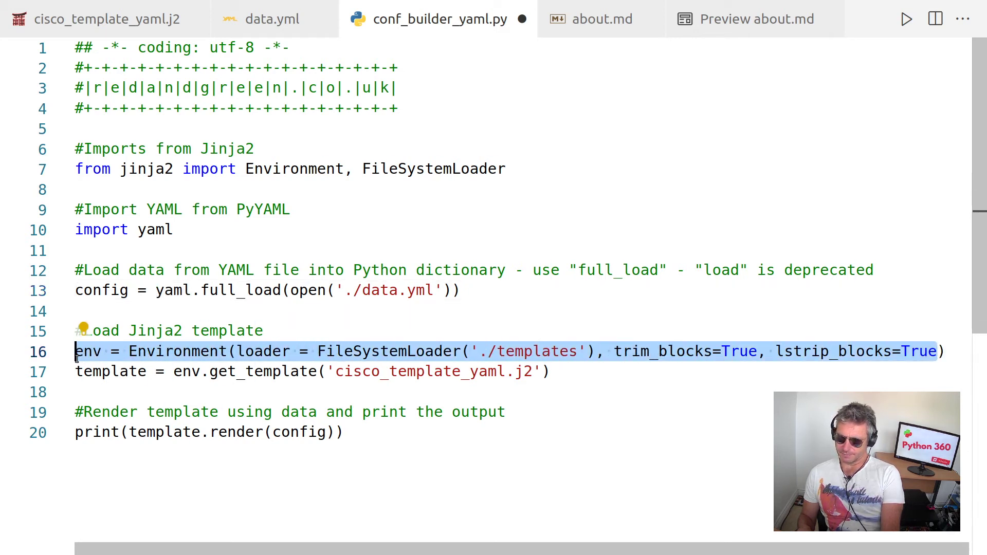
click(95, 18)
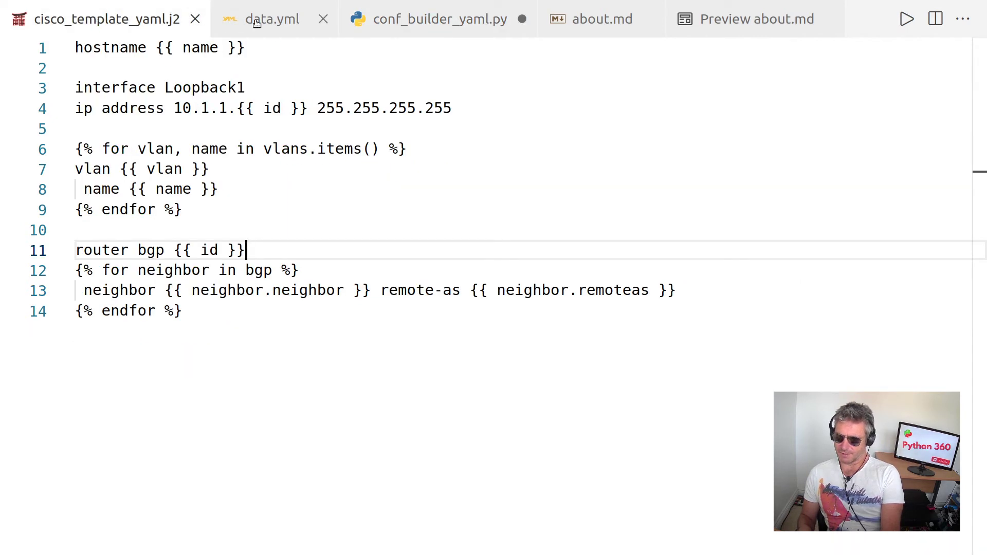
click(272, 18)
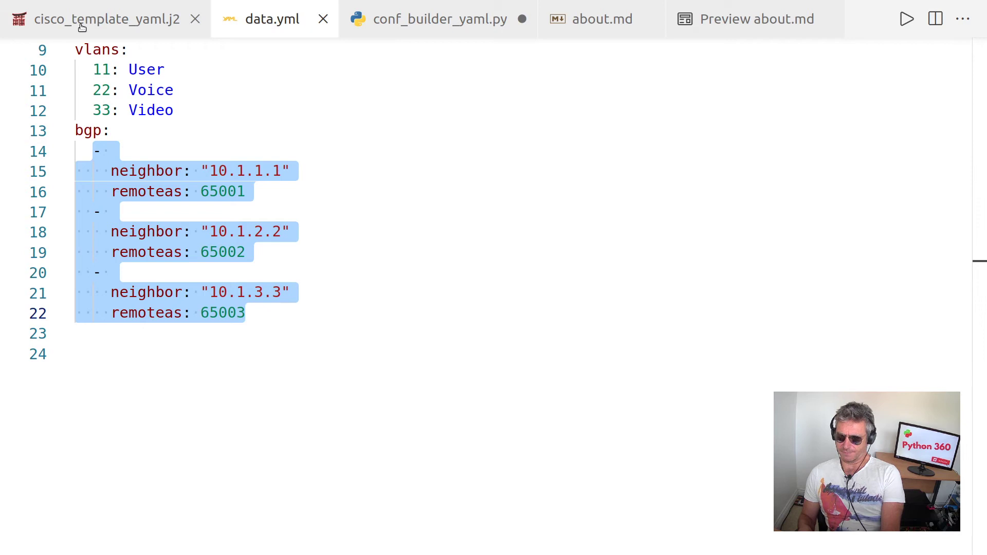
click(439, 19)
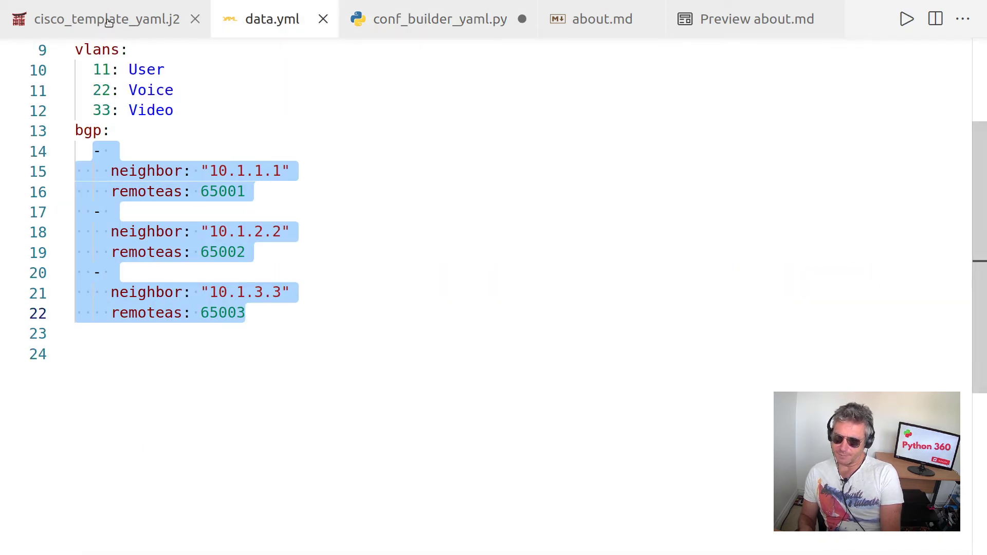
click(439, 19)
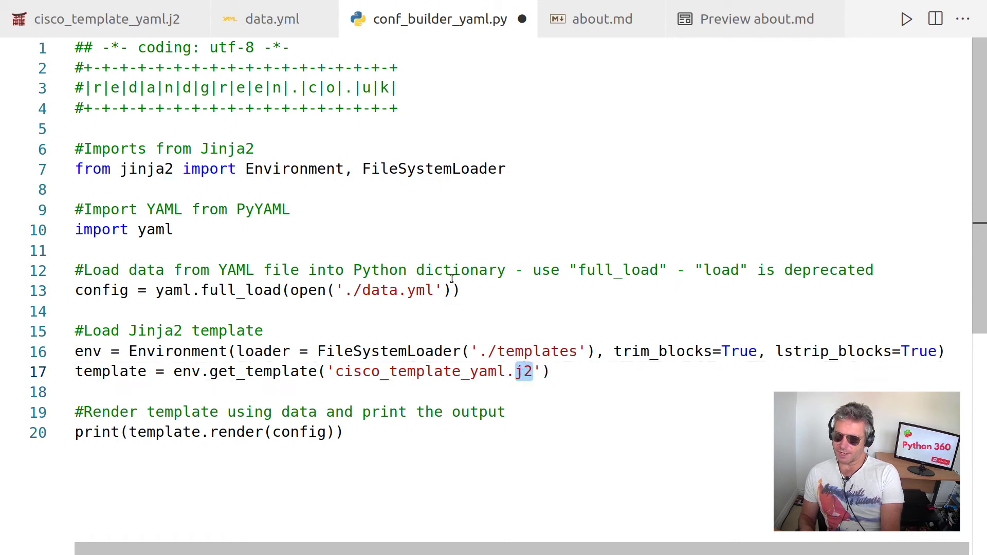
Pick out the yml extension in the data path and select the whole builder script.
double_click(417, 290)
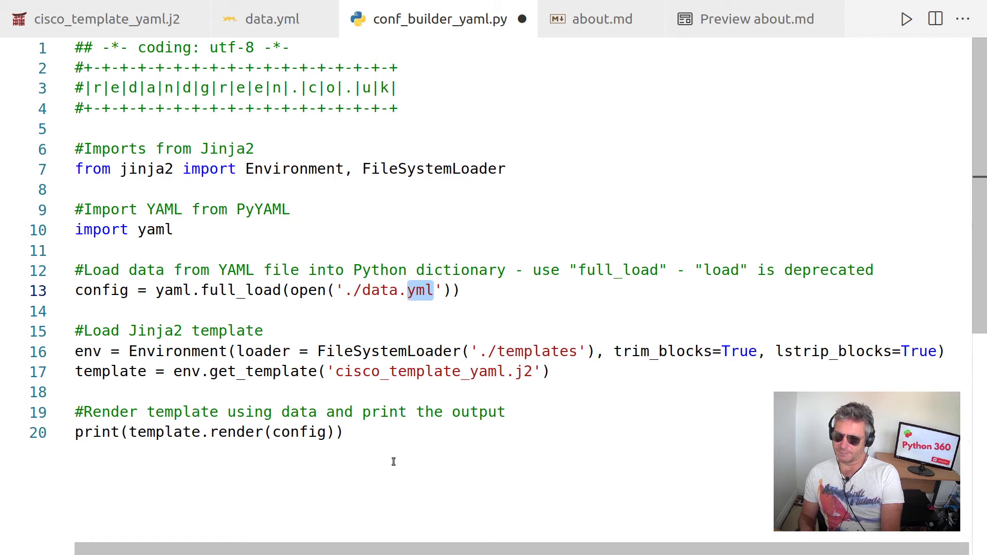
key(ctrl+a)
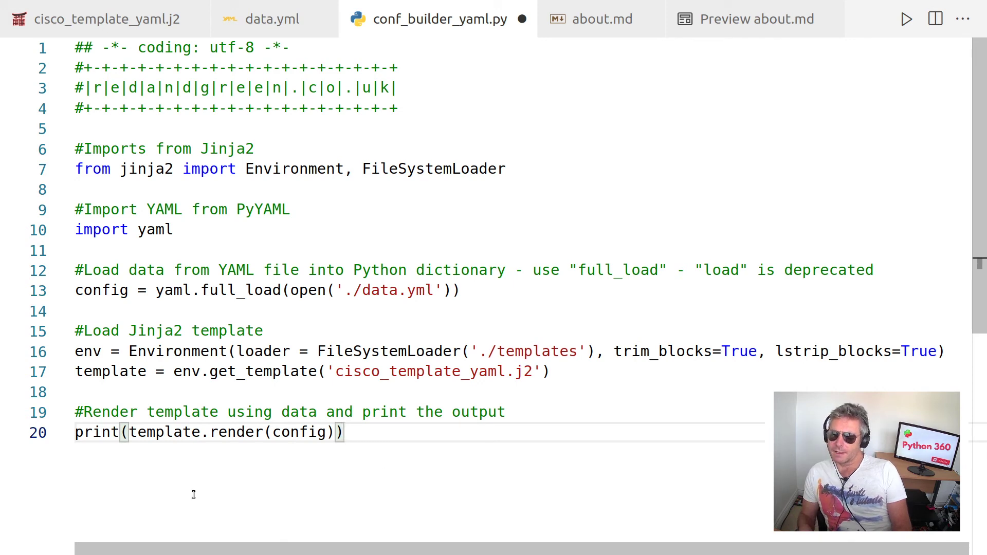
mouse_move(238, 432)
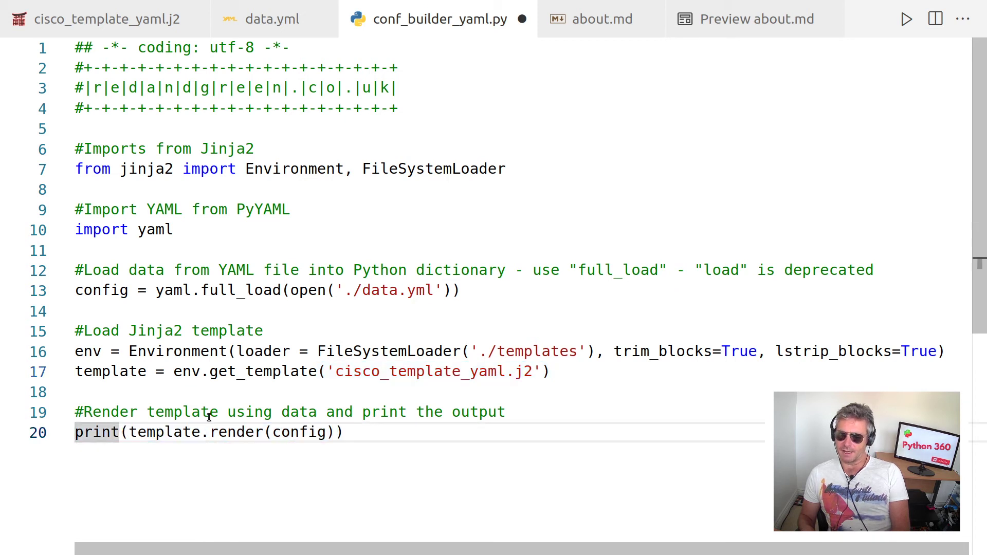
mouse_move(438, 18)
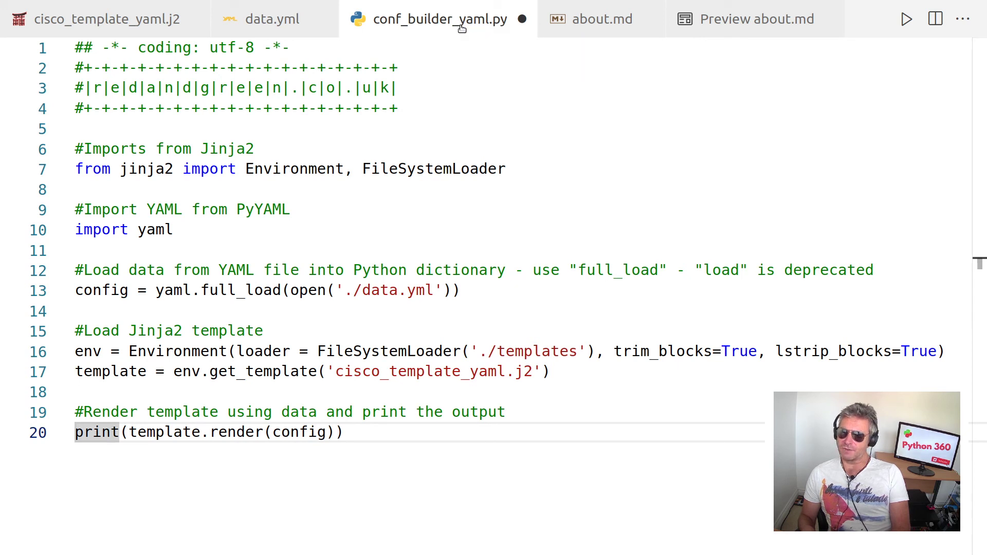
Run python conf_builder_yaml.py in the terminal to print the rendered Cisco config, then view data.yml.
double_click(432, 169)
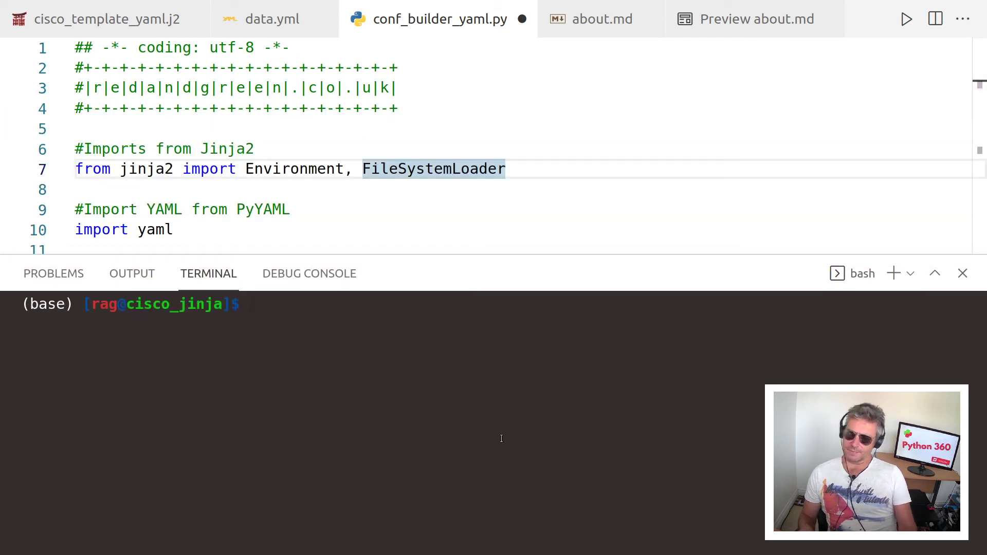
text(python conf_builder_yaml.py)
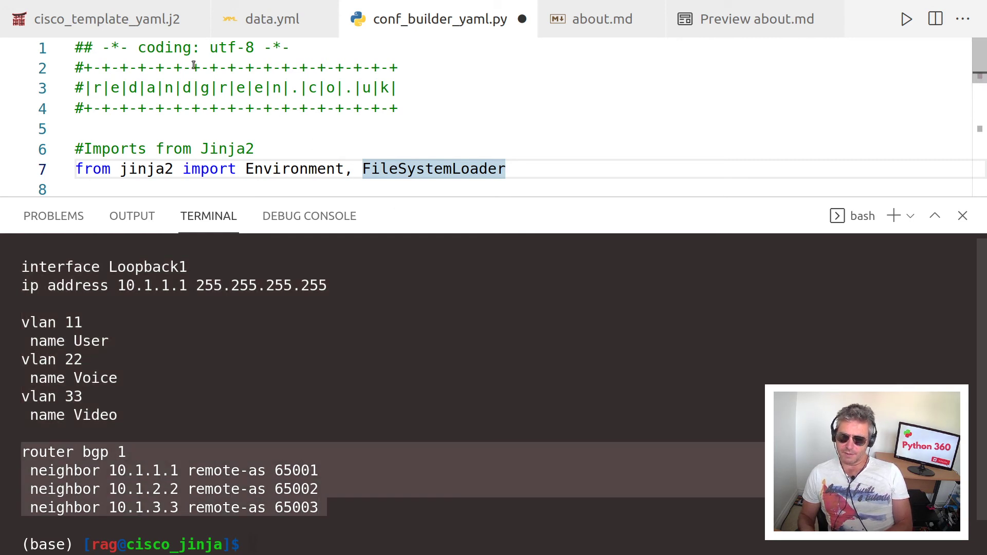
click(272, 19)
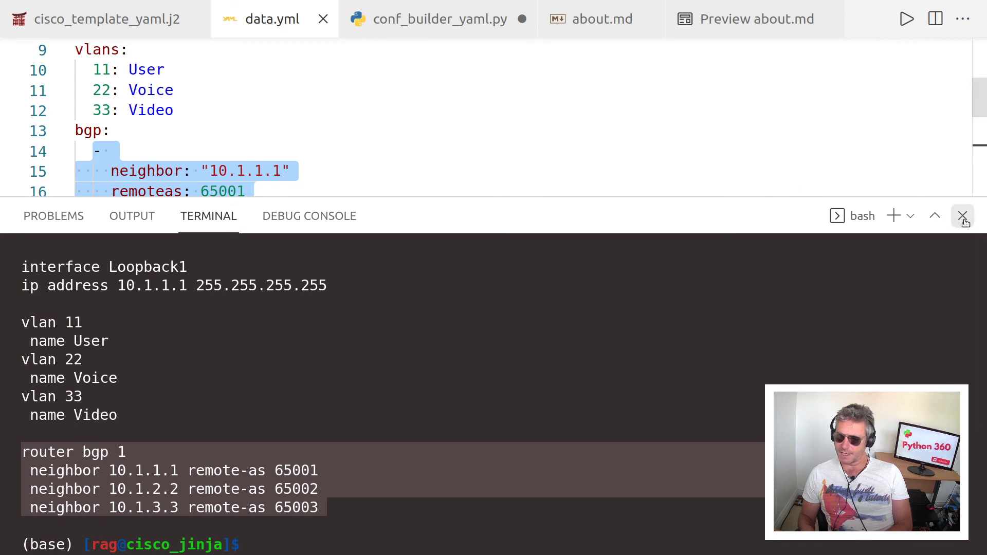
Close the terminal and select a BGP neighbor address in data.yml for editing to 10.2.x.x.
click(963, 216)
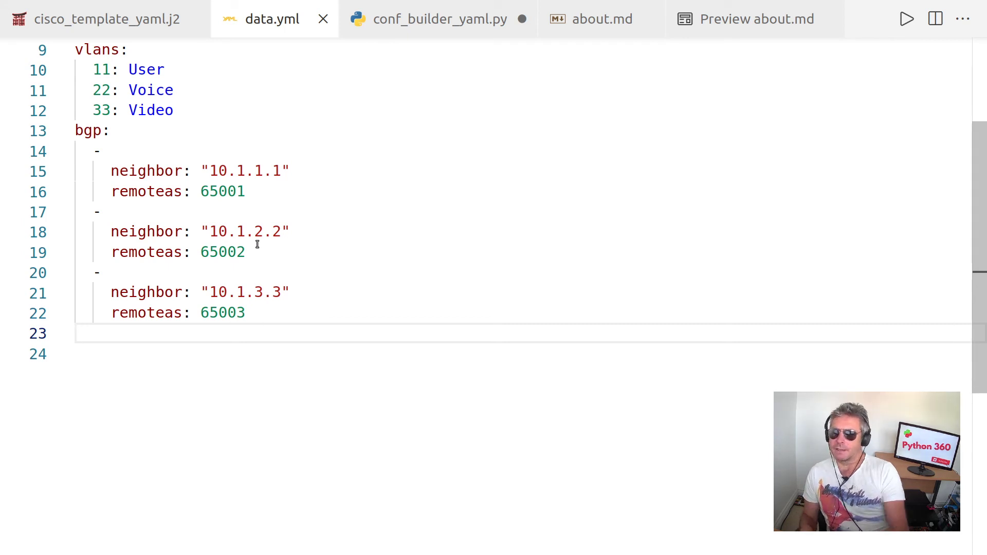
double_click(245, 170)
text(2)
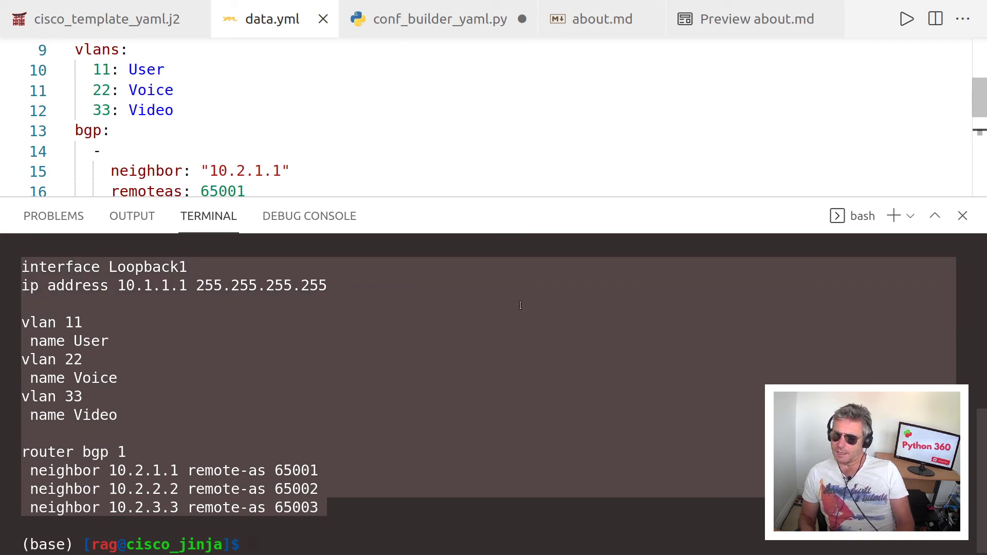
mouse_move(332, 366)
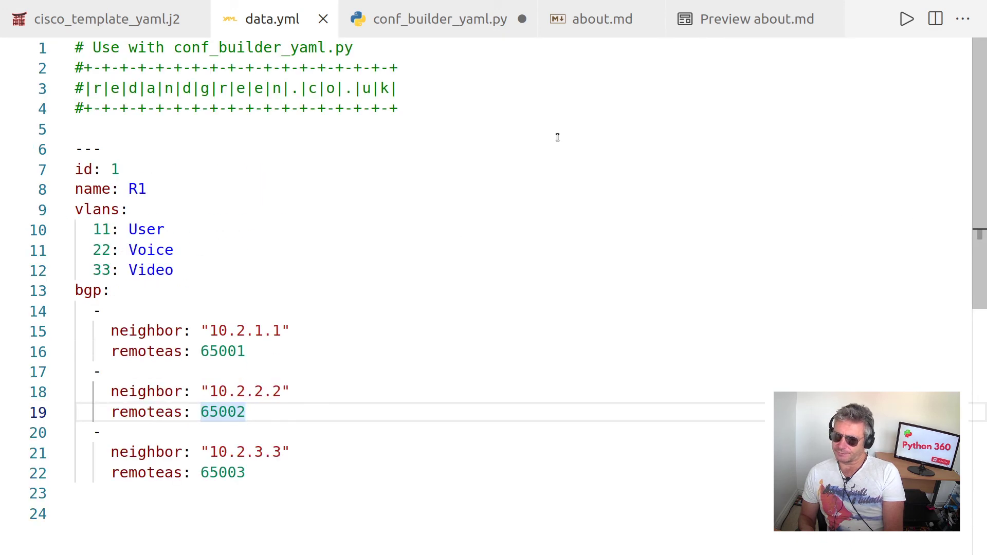
From the about.md preview, follow the networkbit.ch Jinja template tutorial link.
click(601, 19)
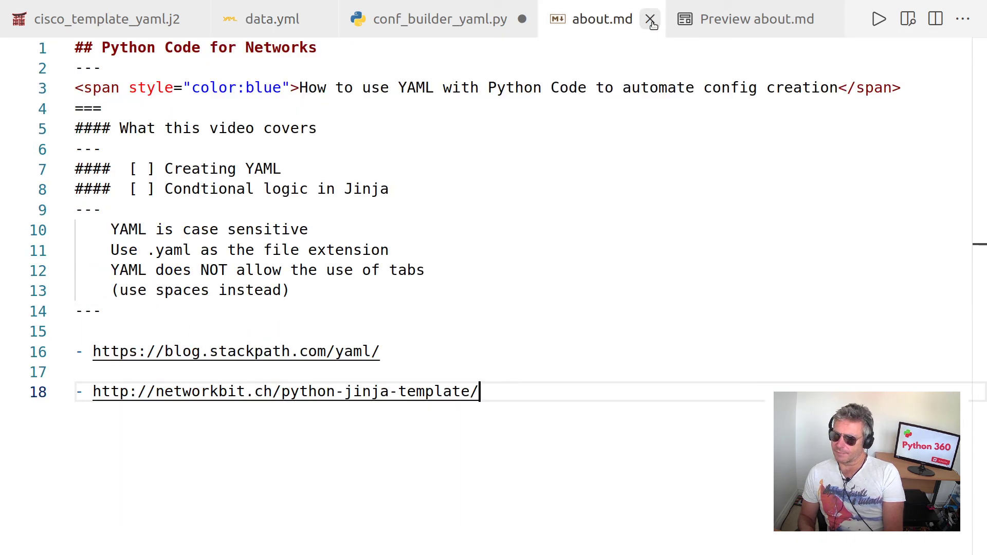
click(756, 19)
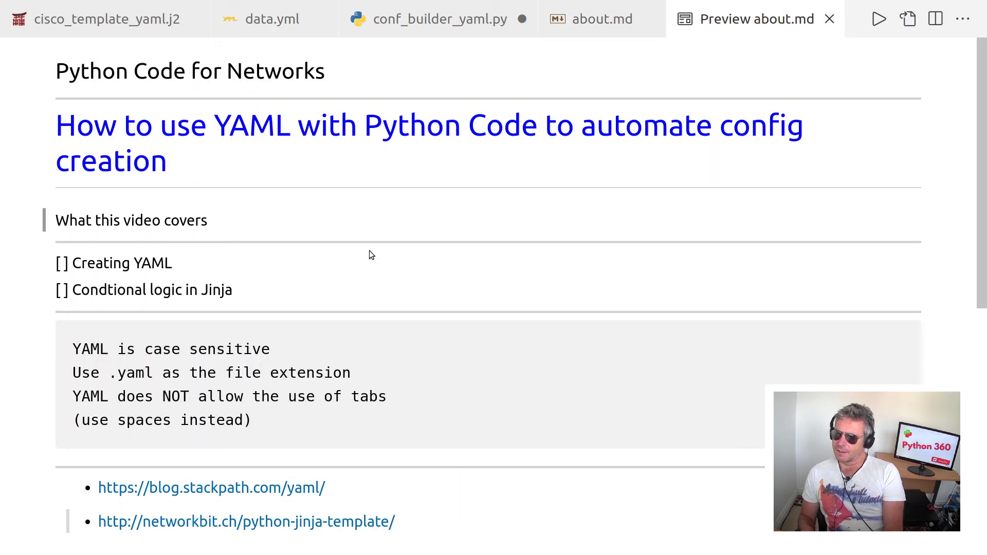
scroll(down, 3)
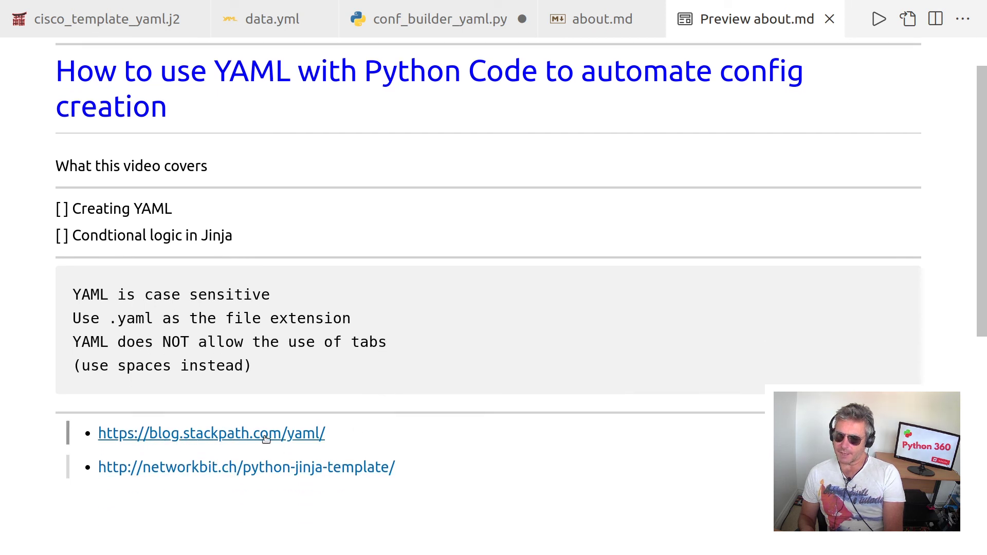
mouse_move(69, 447)
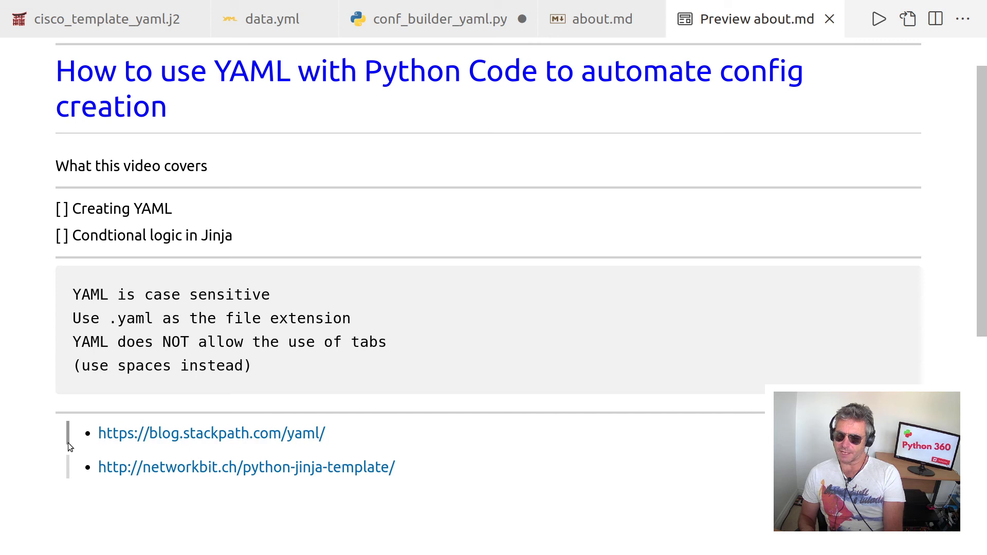
scroll(down, 3)
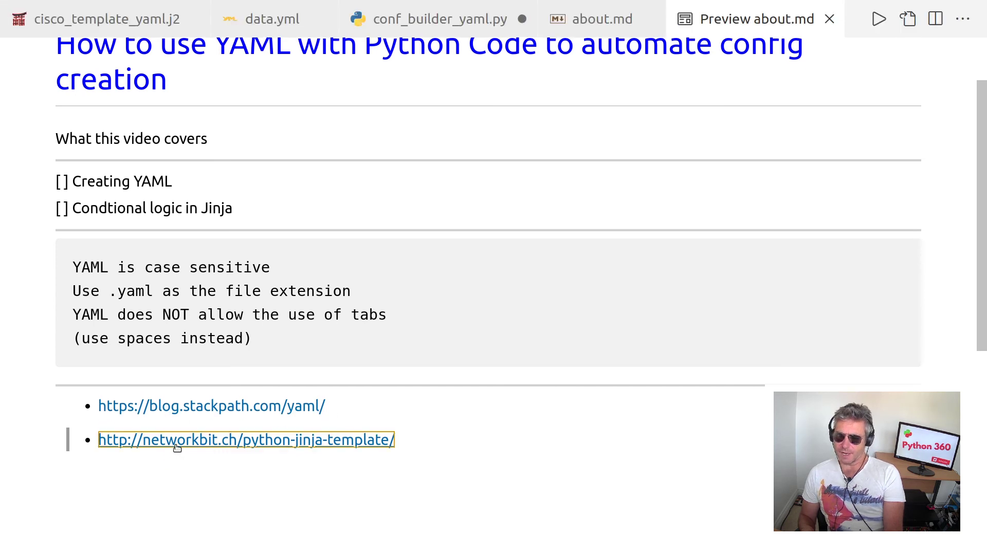
click(246, 439)
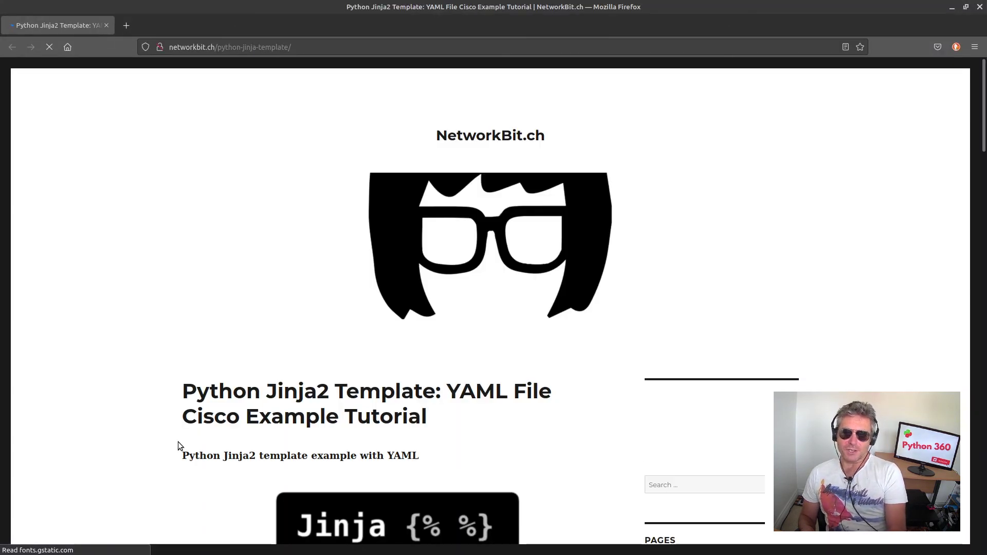
Read the NetworkBit tutorial's template, YAML file and Python script sections, highlighting the load call.
scroll(down, 3)
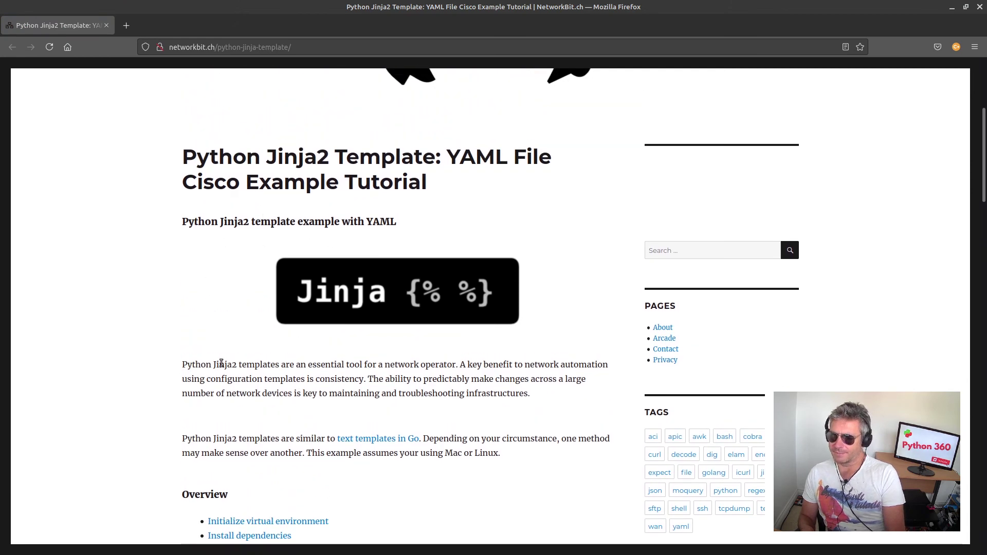
scroll(down, 3)
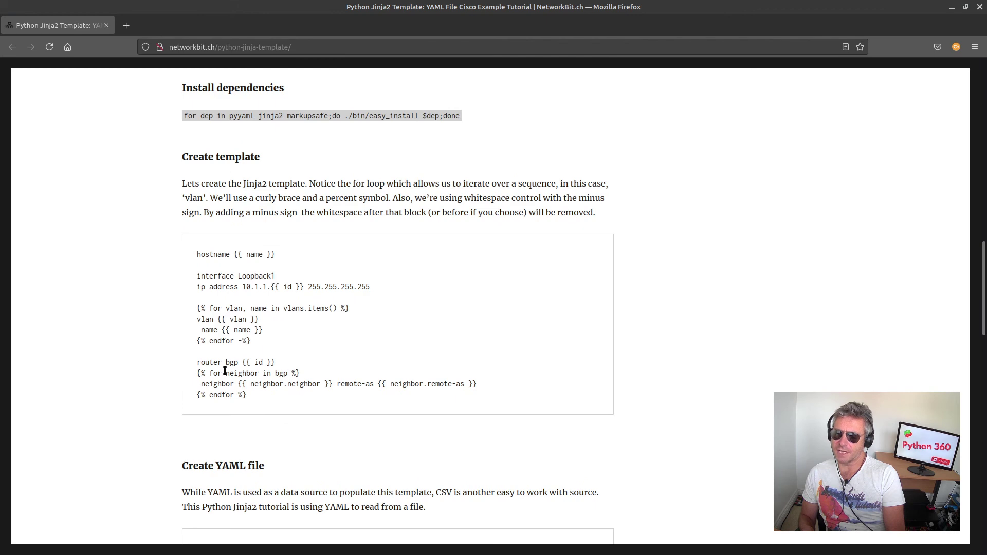
scroll(down, 3)
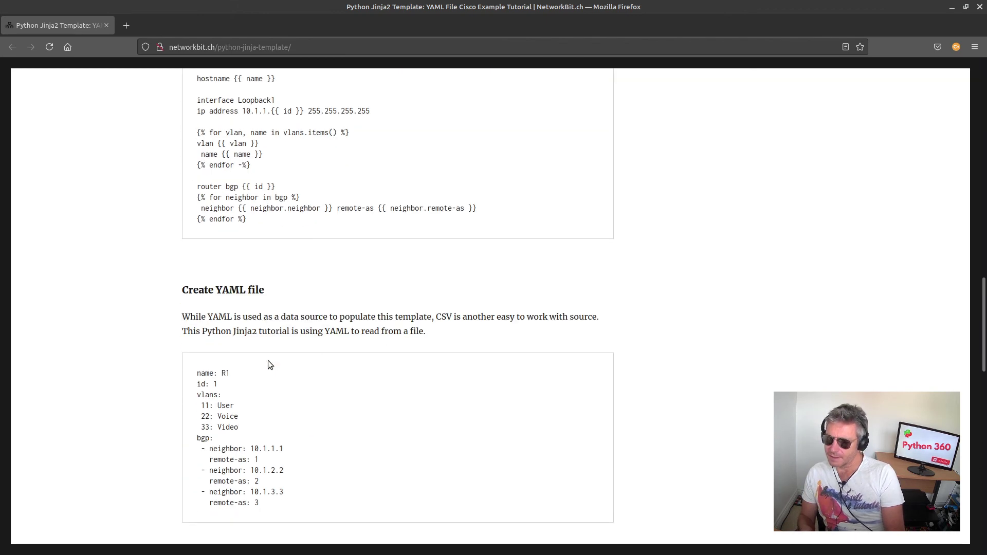
scroll(down, 3)
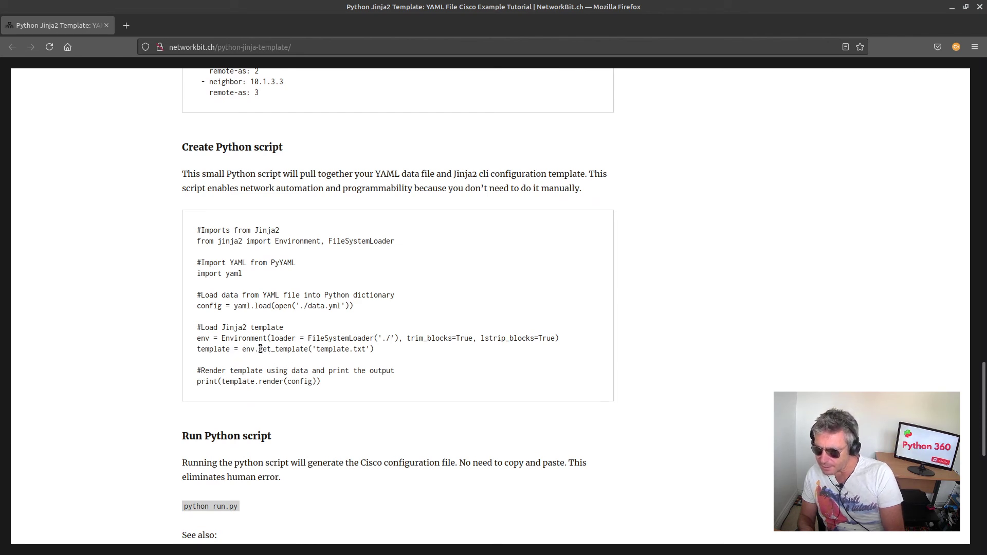
double_click(262, 306)
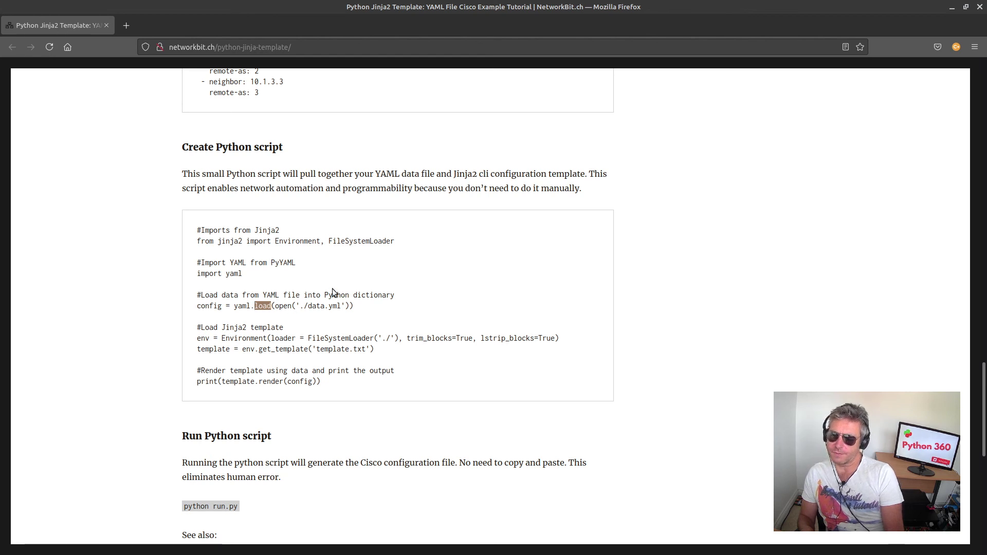
scroll(down, 3)
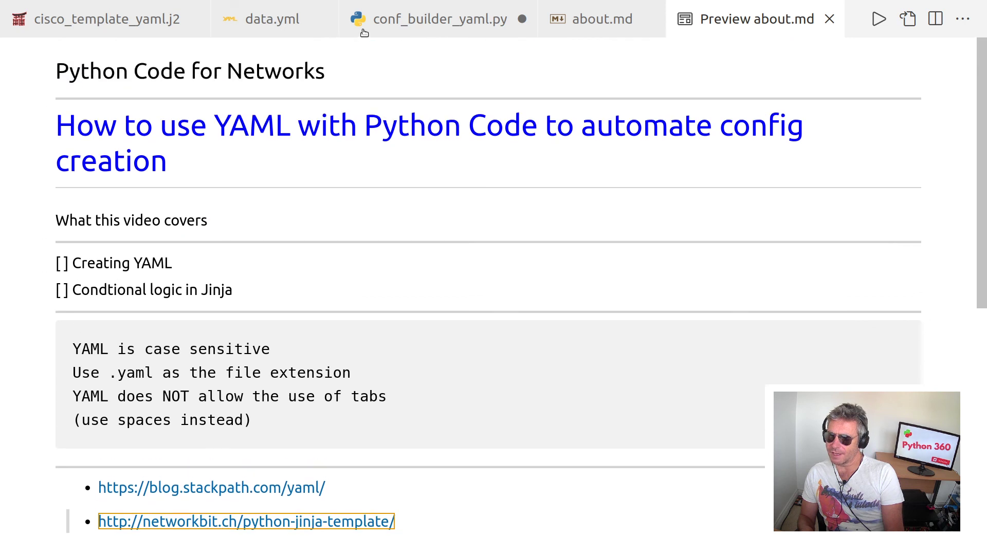
Revisit data.yml and cisco_template_yaml.j2, then land on conf_builder_yaml.py.
click(271, 19)
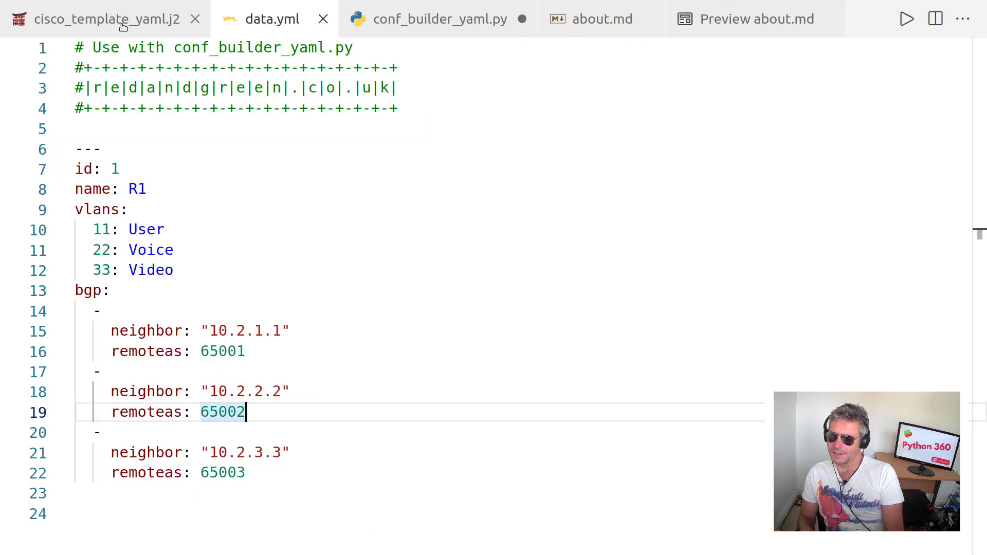
click(106, 18)
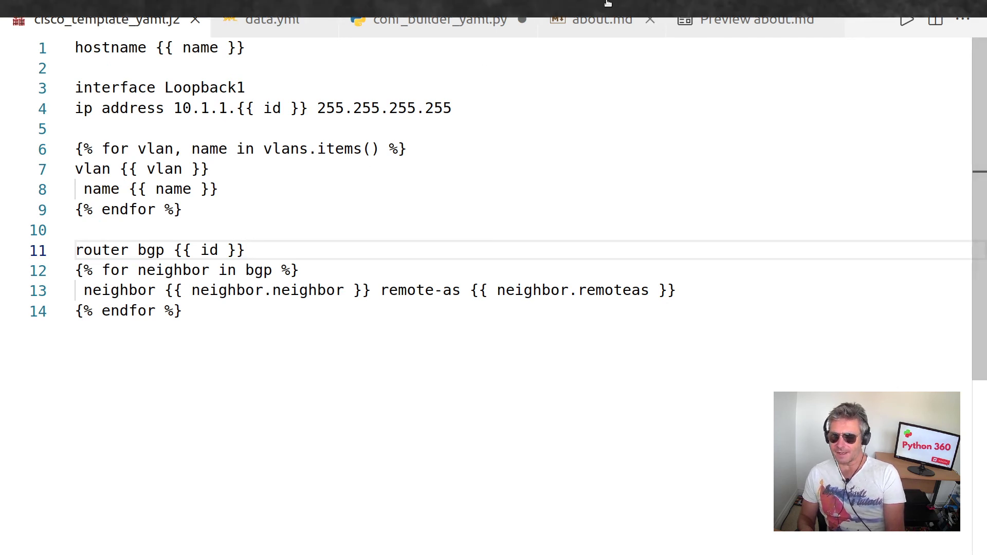
click(438, 18)
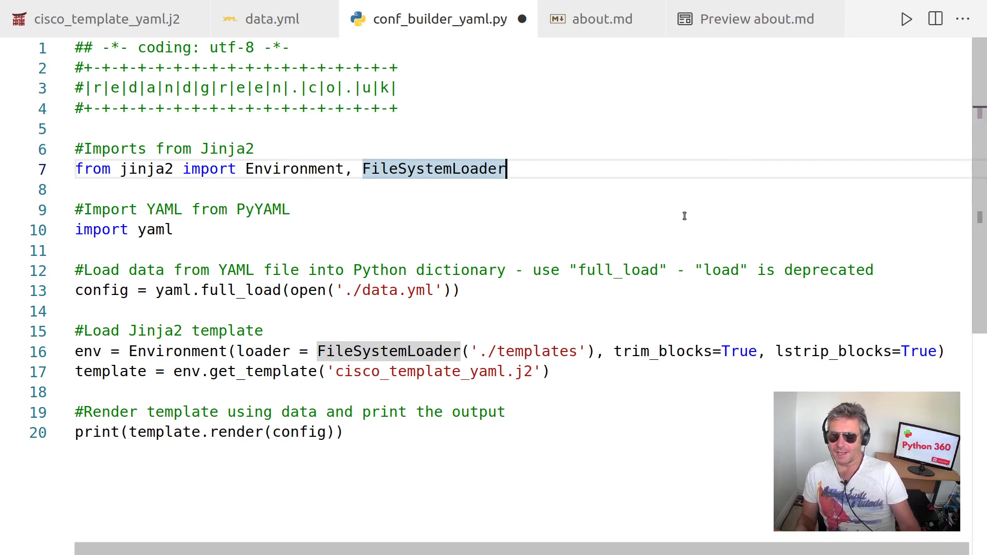
mouse_move(657, 212)
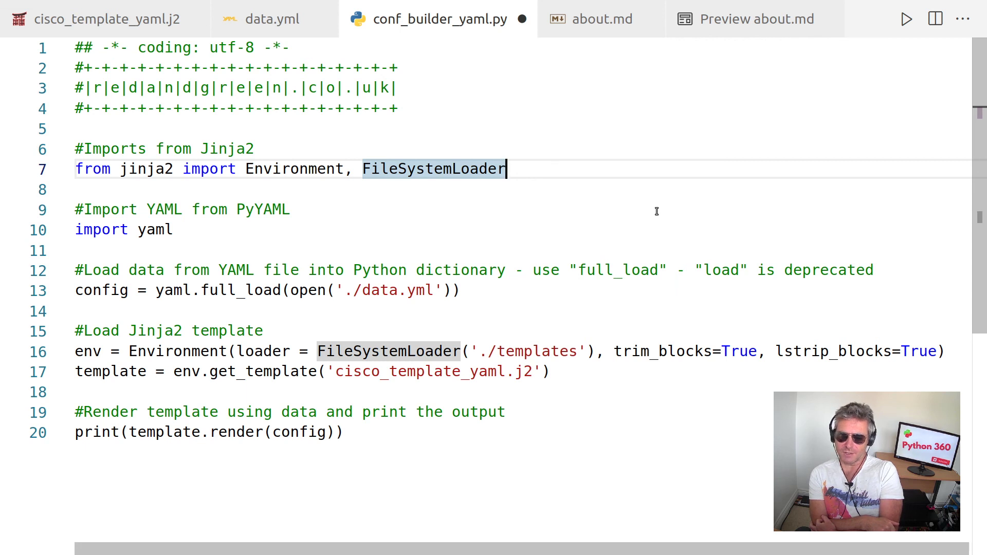
mouse_move(638, 310)
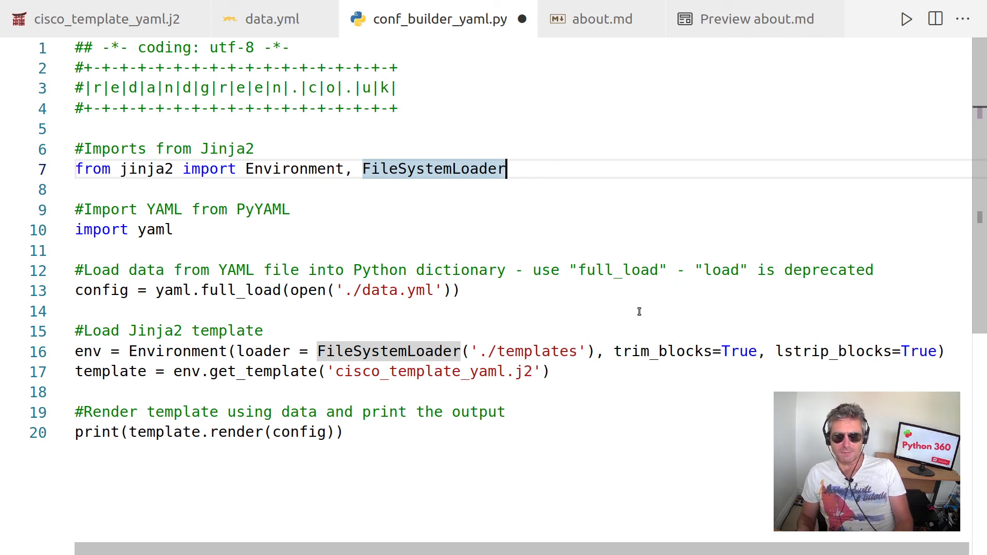